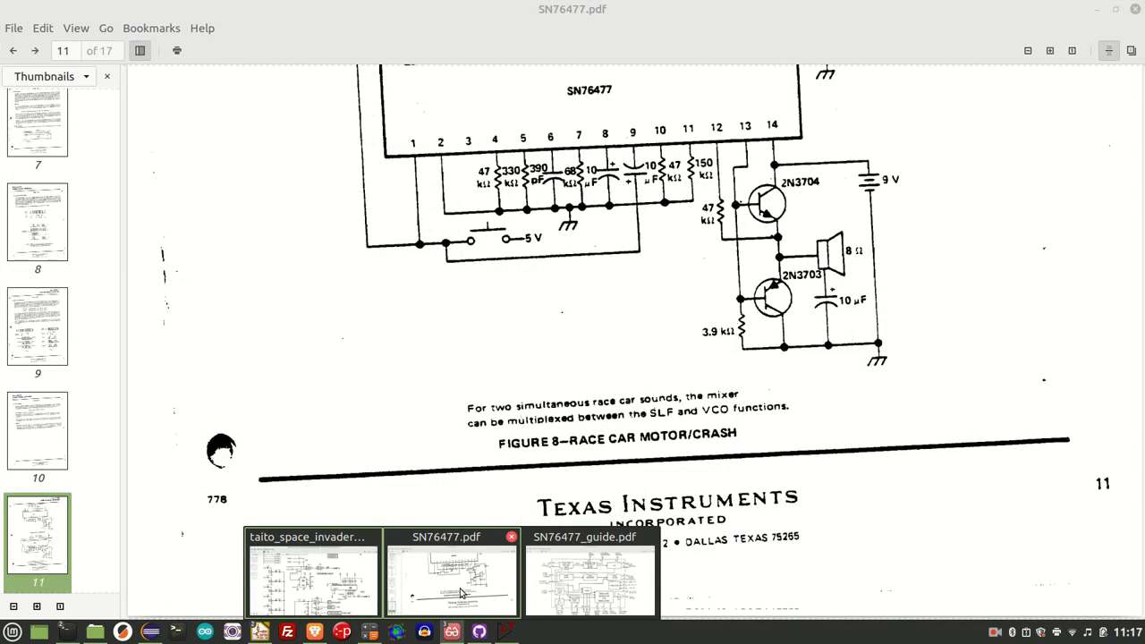
# Step: Return the SN76477 datasheet to page 1 via its sidebar thumbnail
pyautogui.scroll(-3)
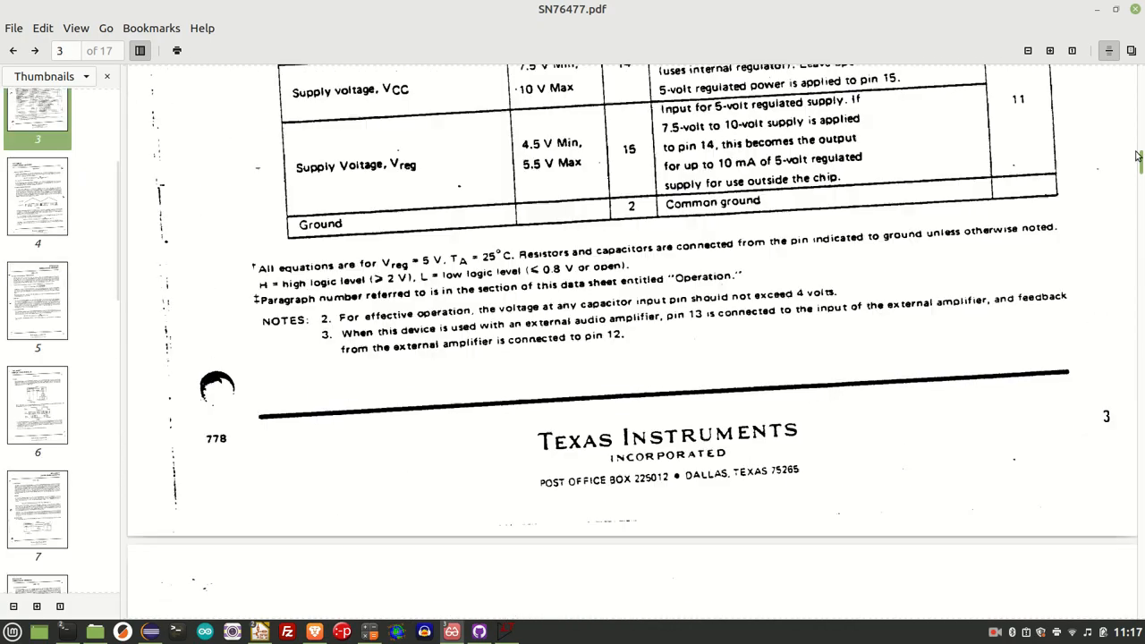
pyautogui.click(38, 134)
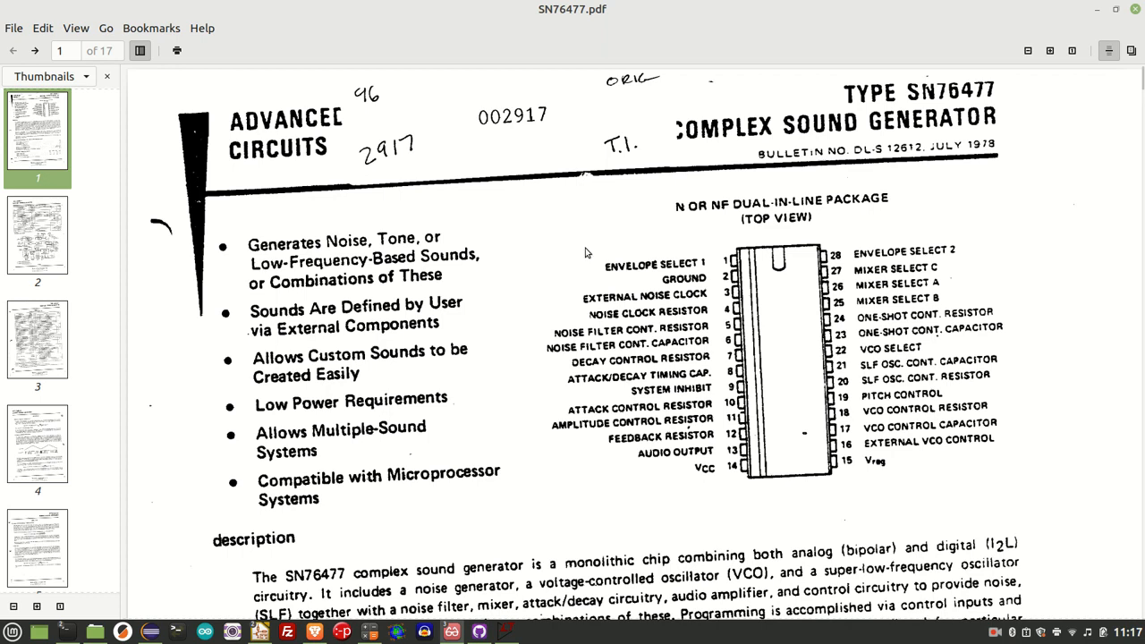
pyautogui.moveTo(600, 237)
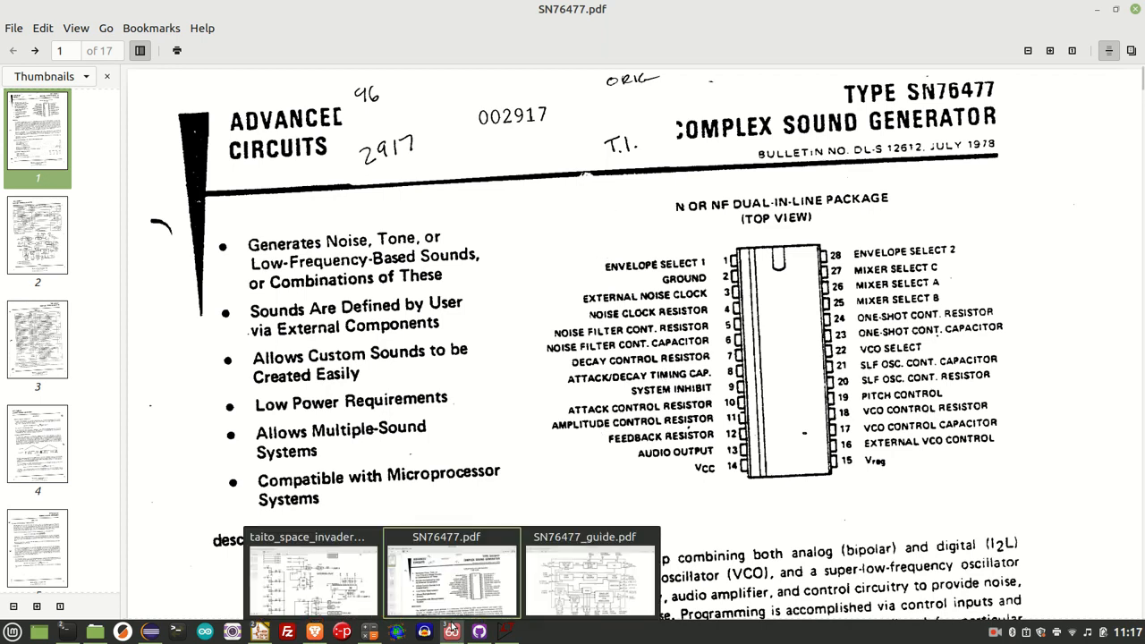
pyautogui.click(589, 573)
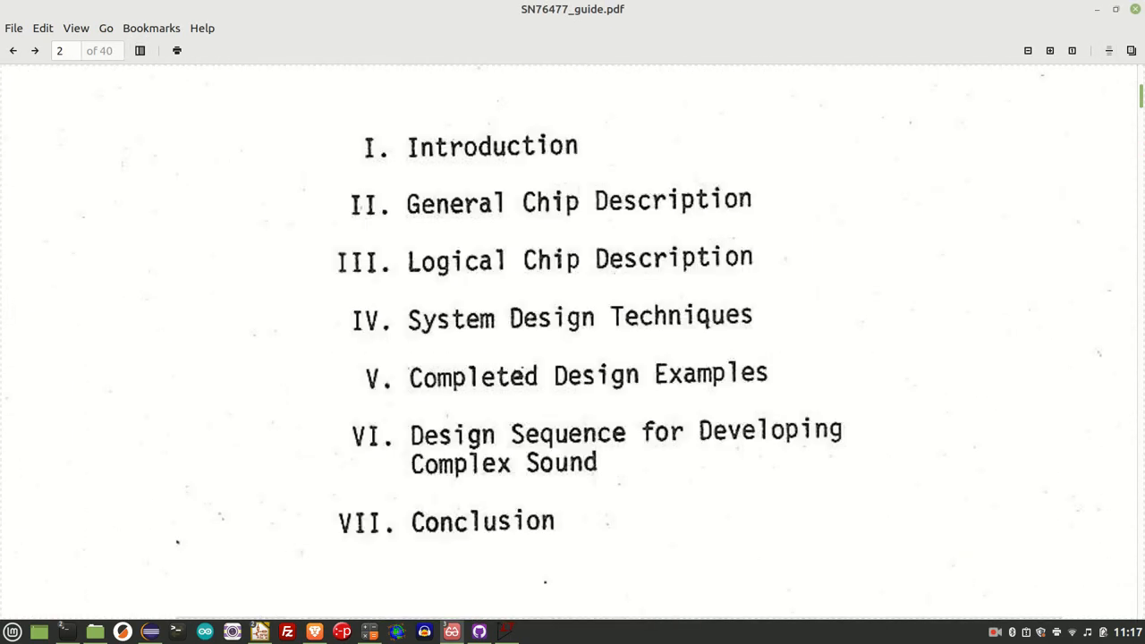
pyautogui.click(13, 50)
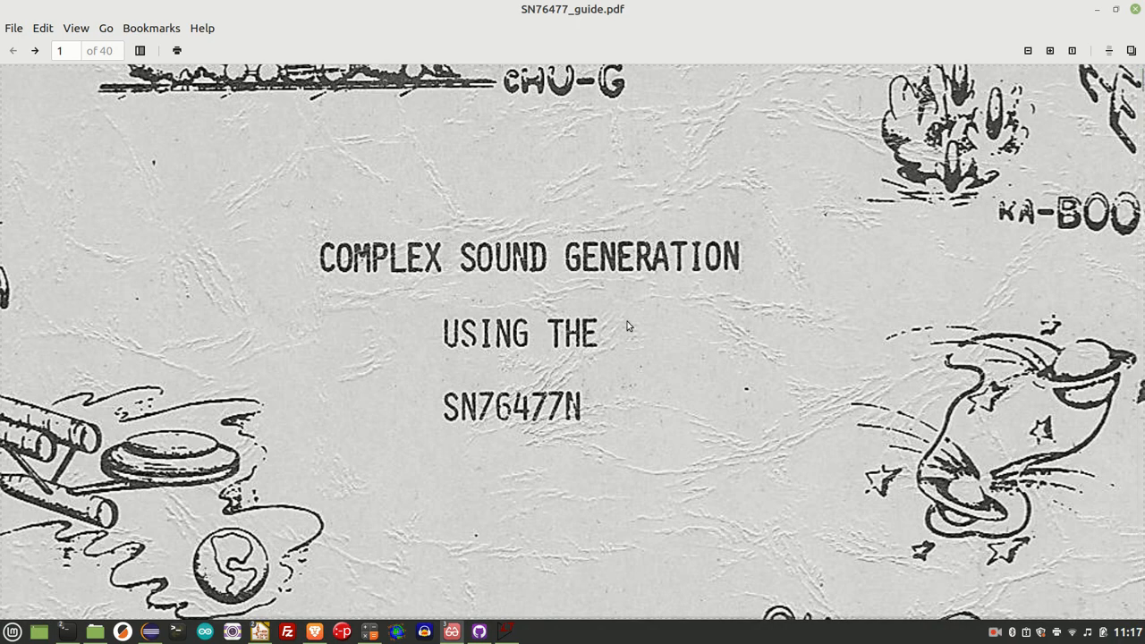
pyautogui.moveTo(635, 388)
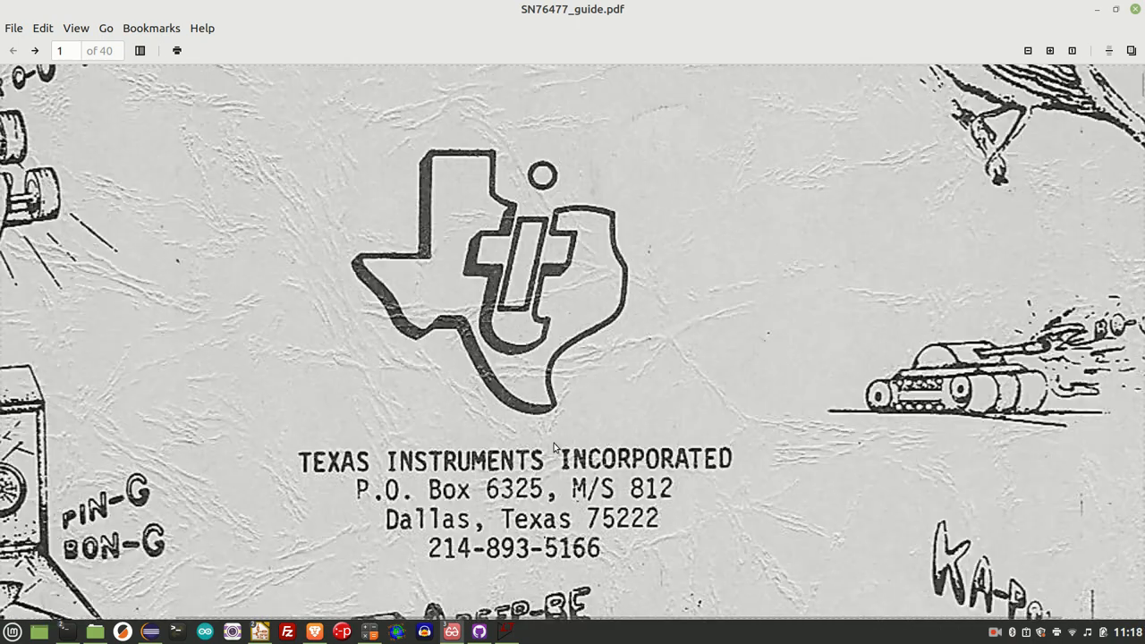
pyautogui.scroll(-3)
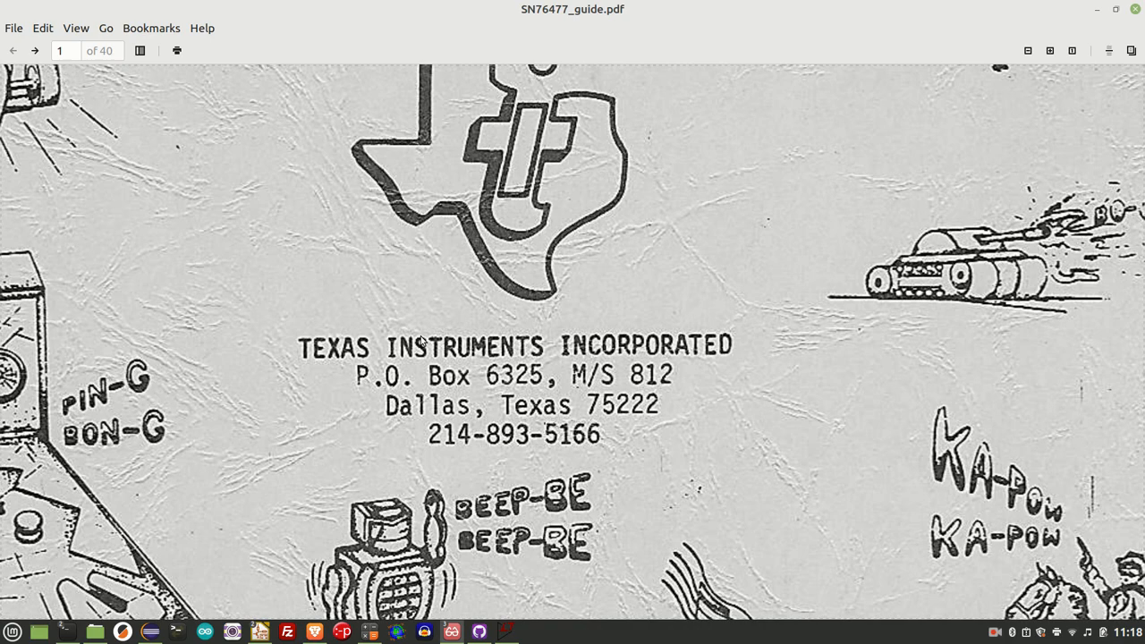
pyautogui.moveTo(656, 476)
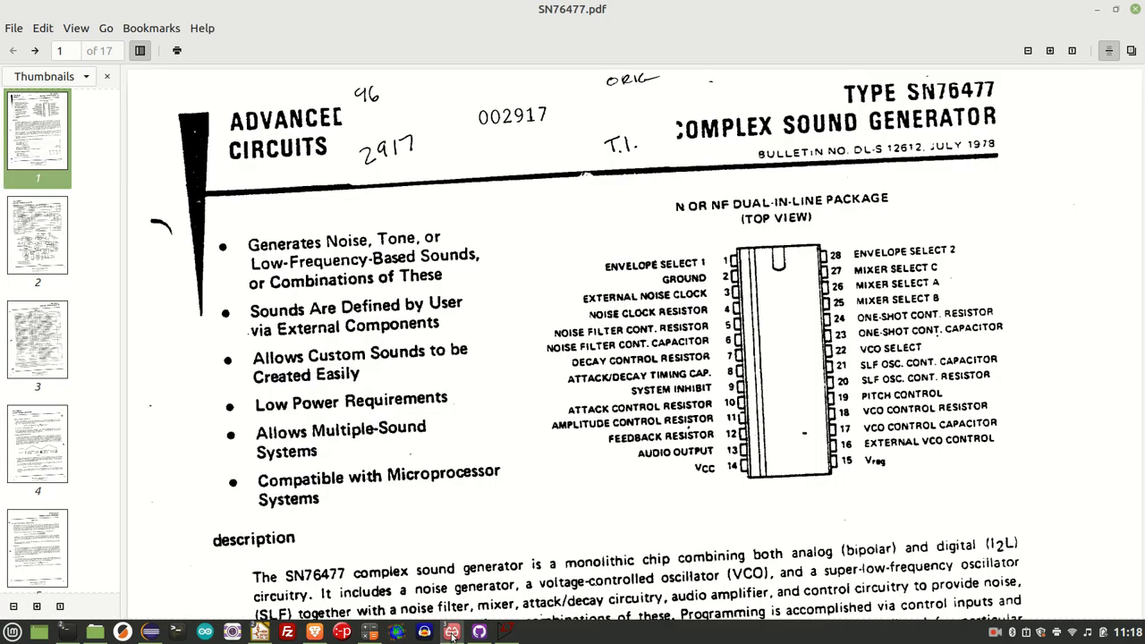
# Step: Glance at the U7 schematic, then show page 4's block diagram in the guide
pyautogui.click(452, 633)
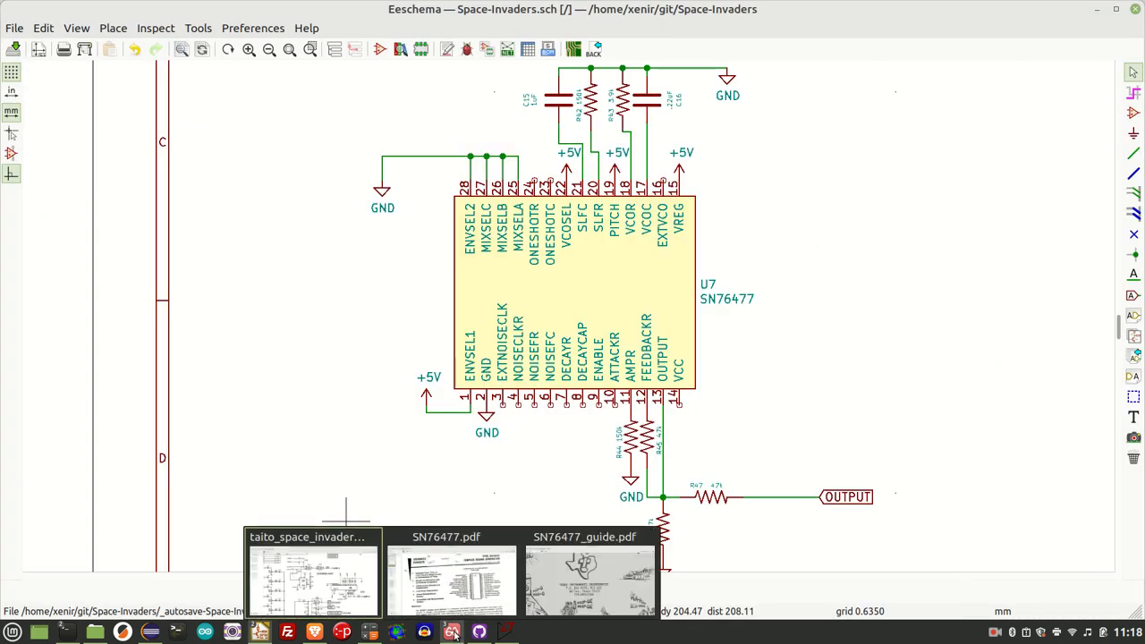
pyautogui.click(588, 577)
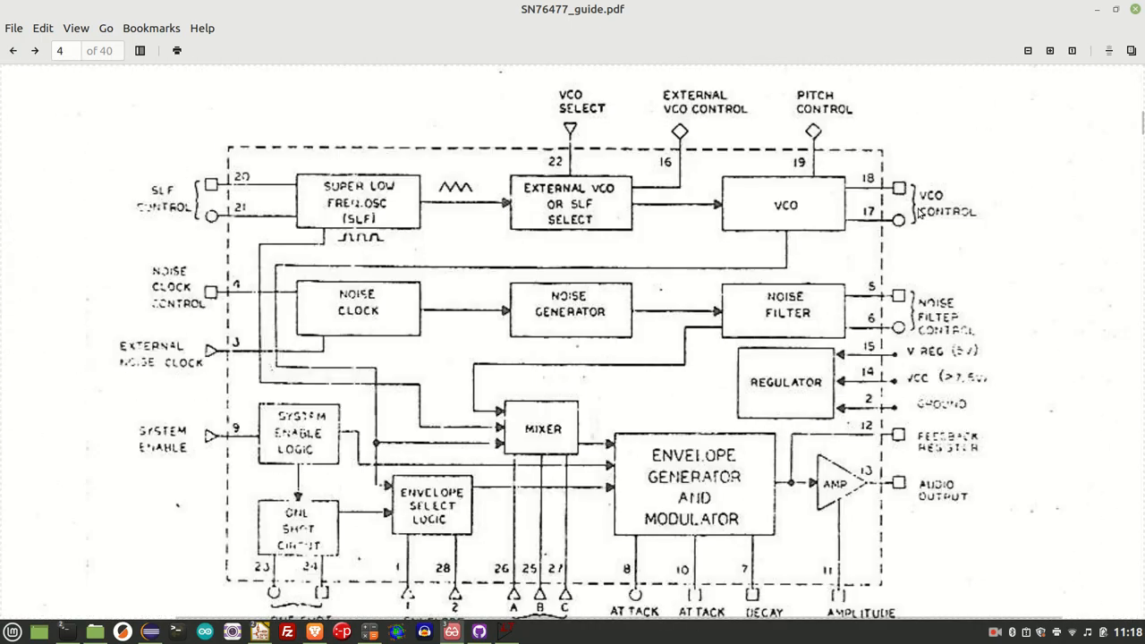
pyautogui.scroll(-3)
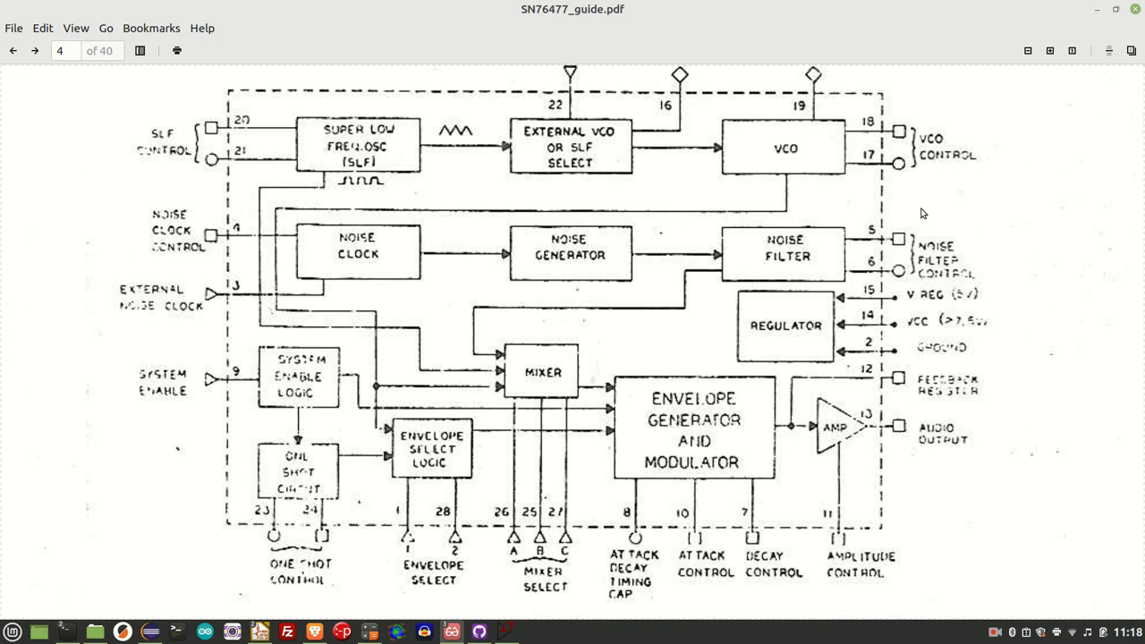
pyautogui.moveTo(499, 91)
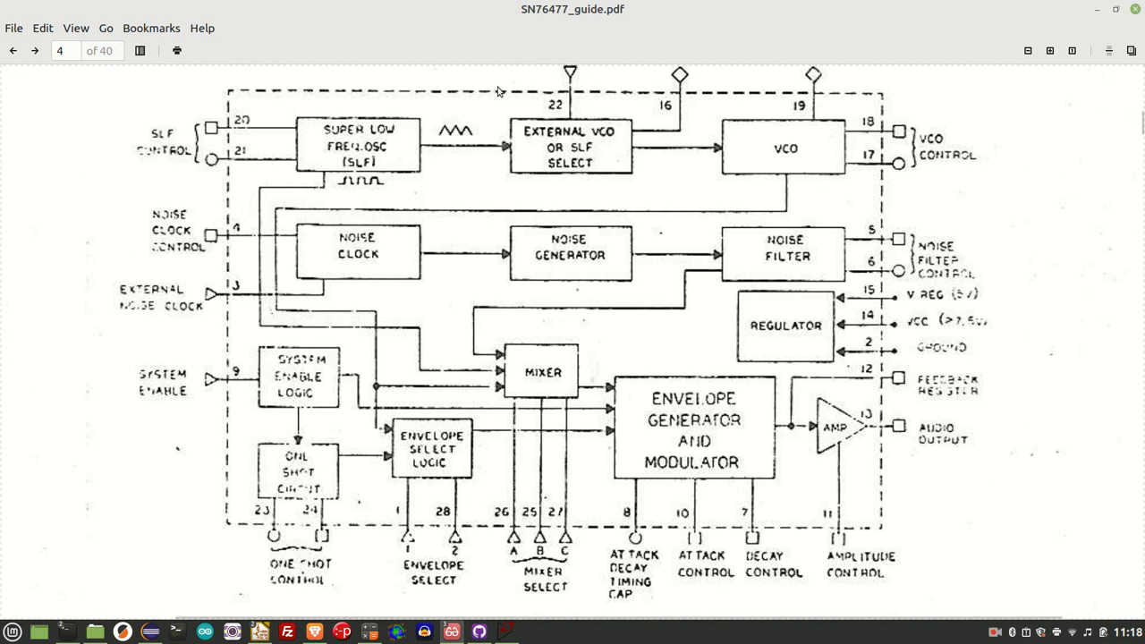
pyautogui.moveTo(458, 160)
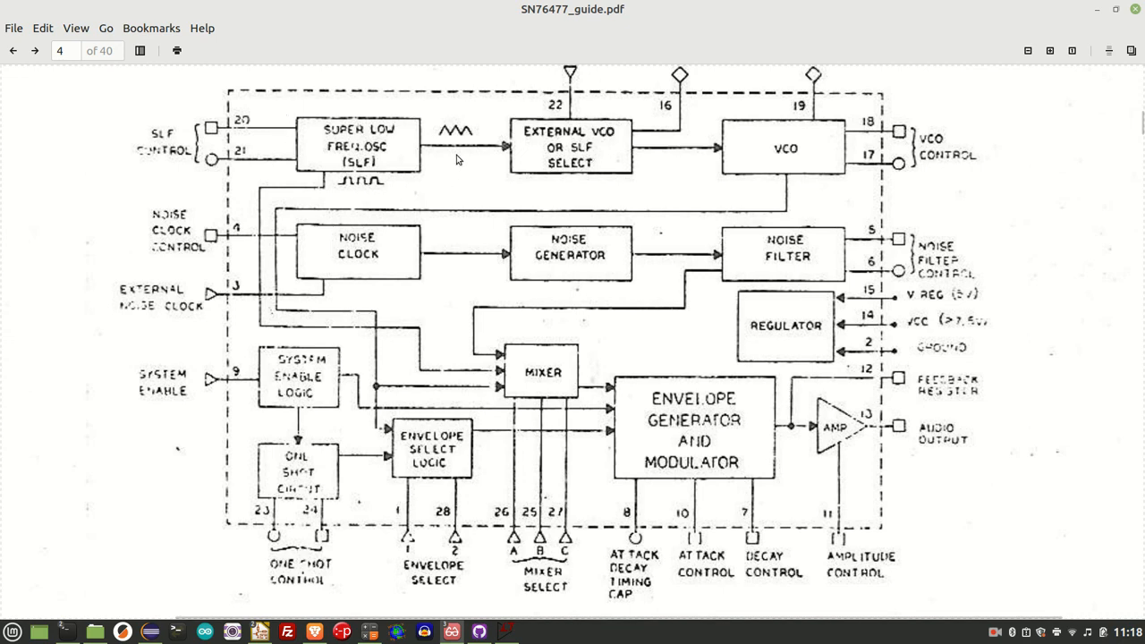
pyautogui.moveTo(295, 127)
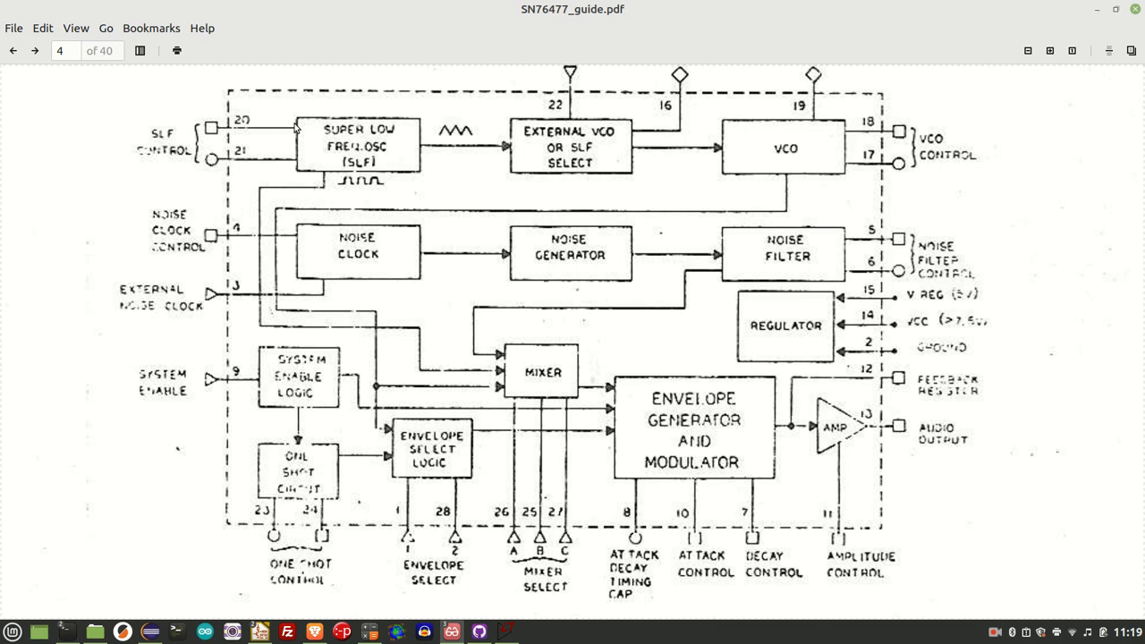
pyautogui.moveTo(575, 125)
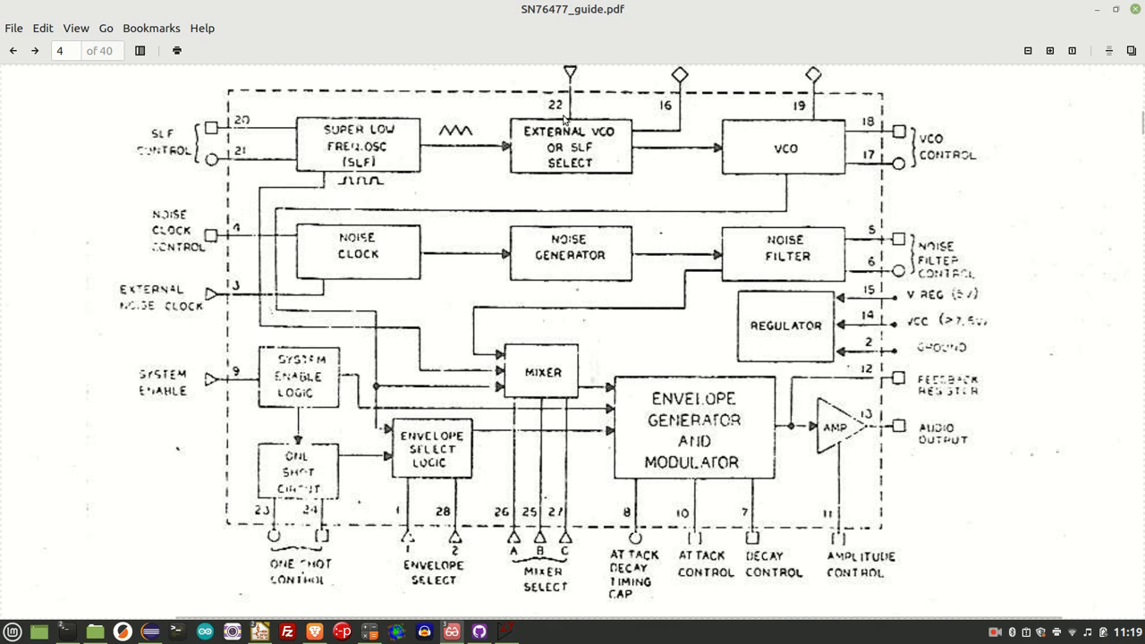
pyautogui.moveTo(647, 161)
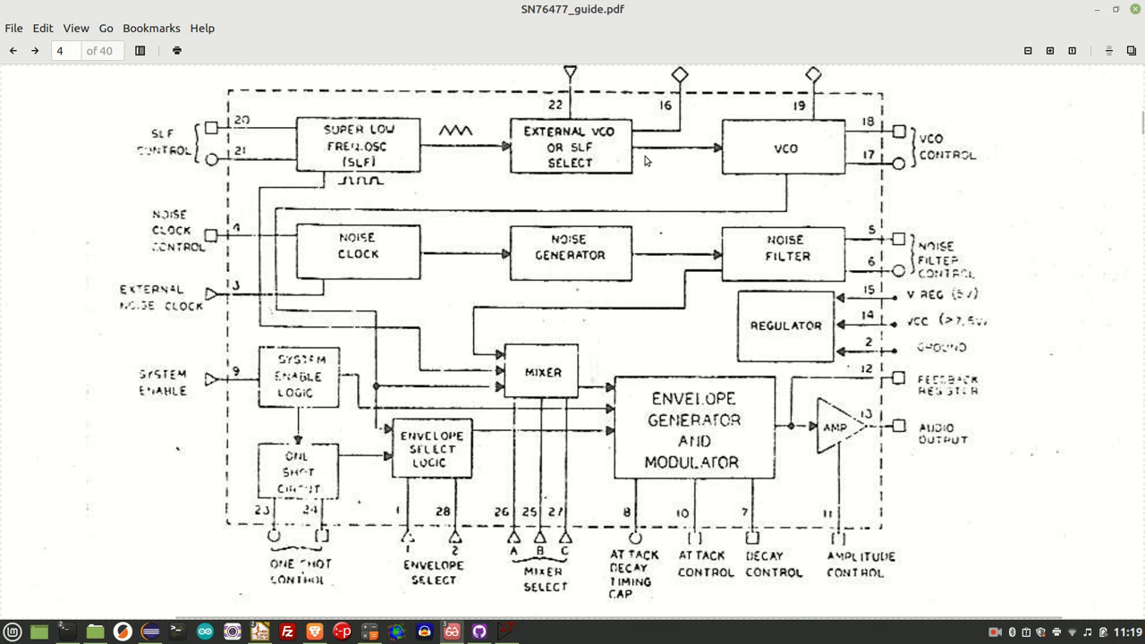
pyautogui.moveTo(653, 183)
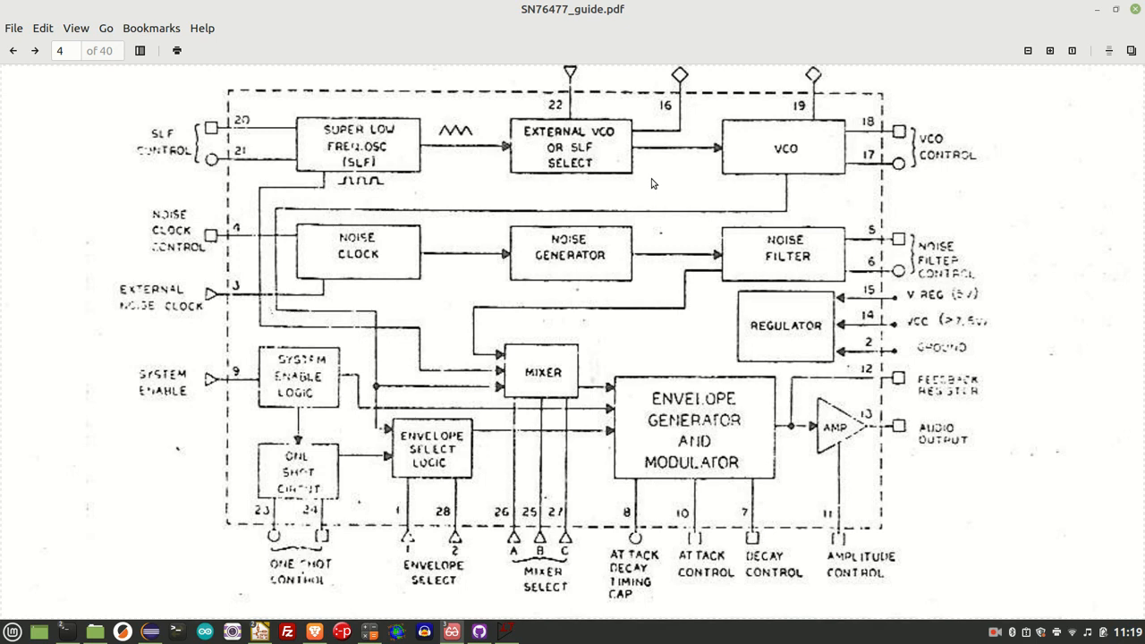
pyautogui.moveTo(577, 159)
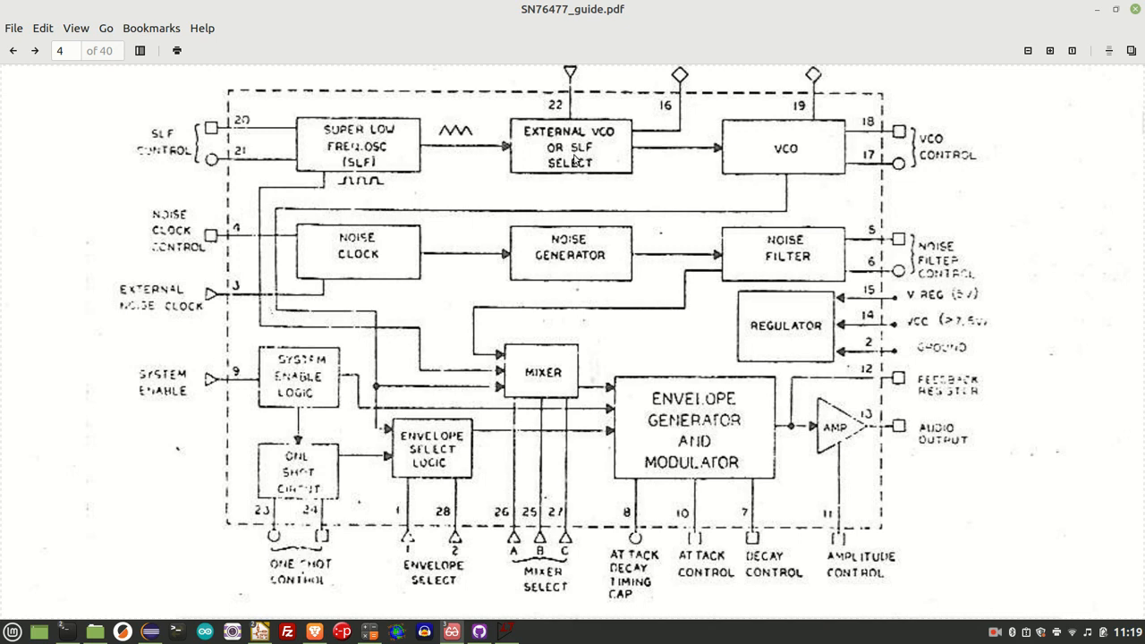
pyautogui.moveTo(624, 136)
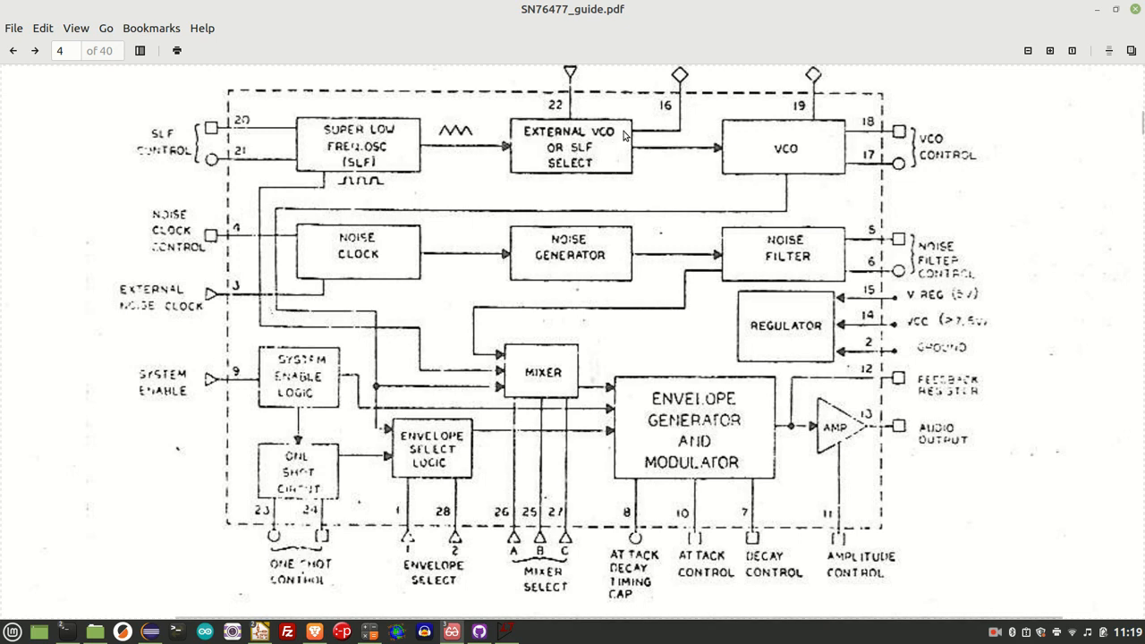
pyautogui.moveTo(623, 114)
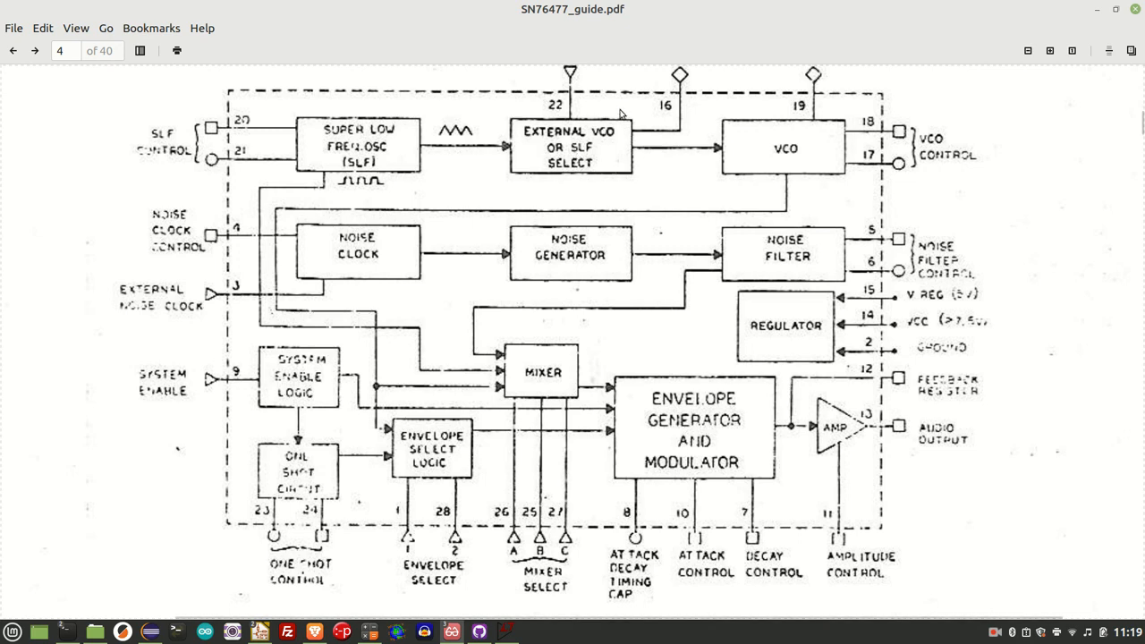
pyautogui.moveTo(623, 112)
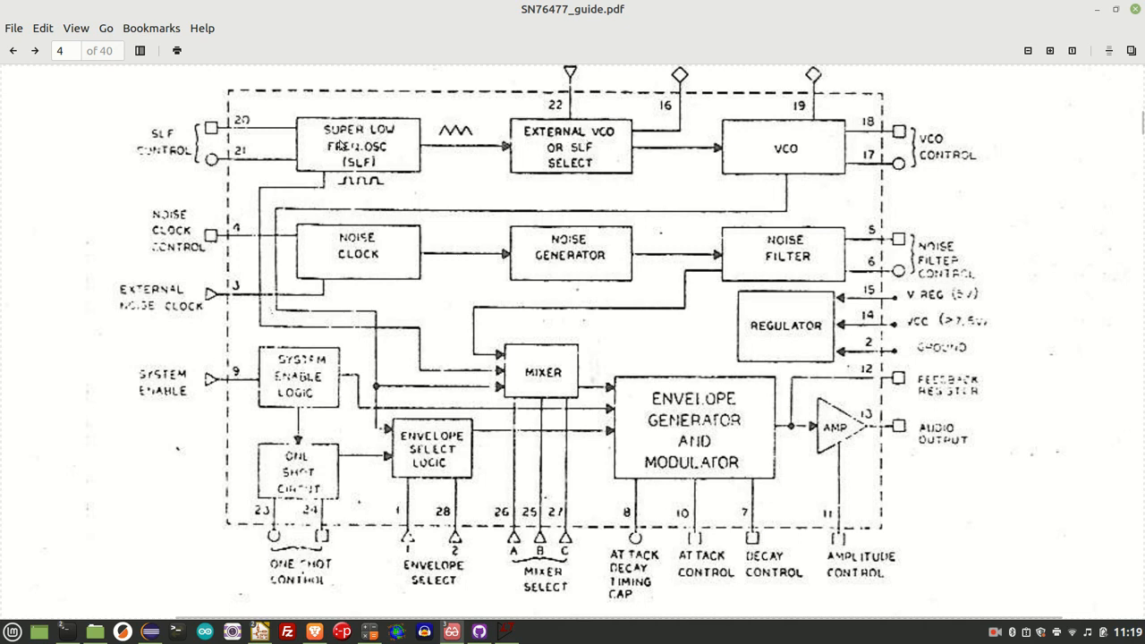
pyautogui.moveTo(588, 154)
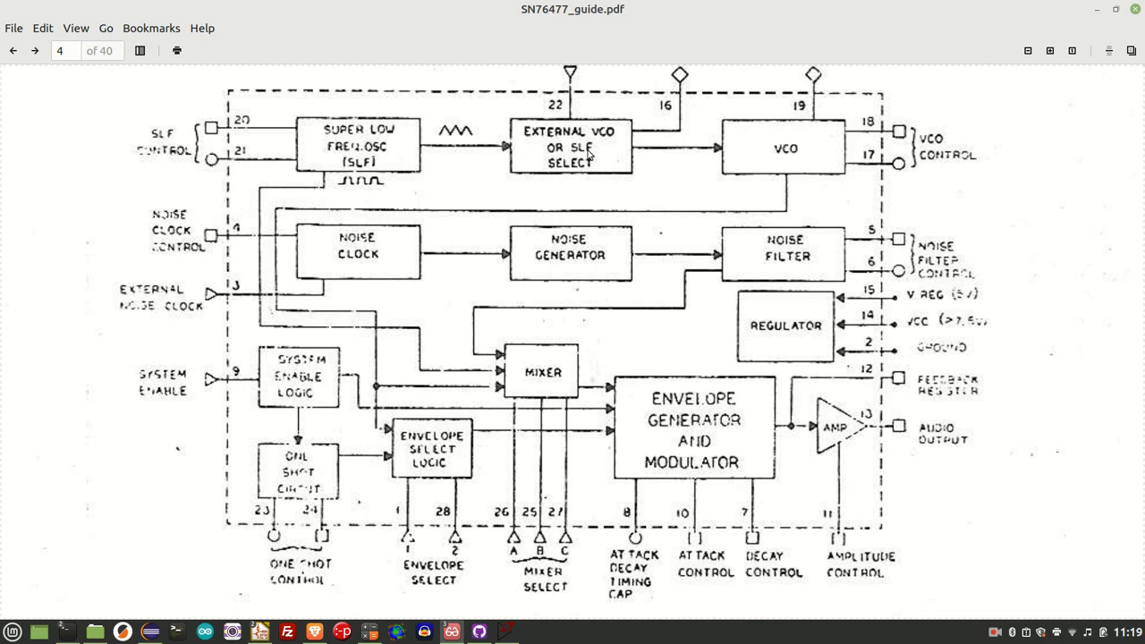
pyautogui.moveTo(544, 232)
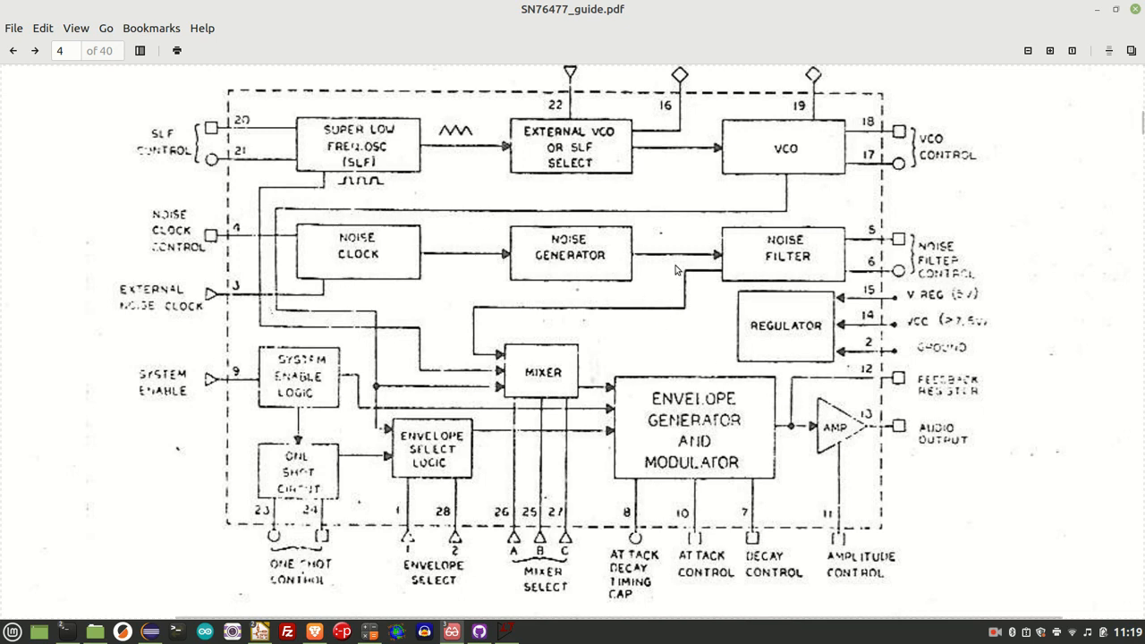
pyautogui.moveTo(578, 216)
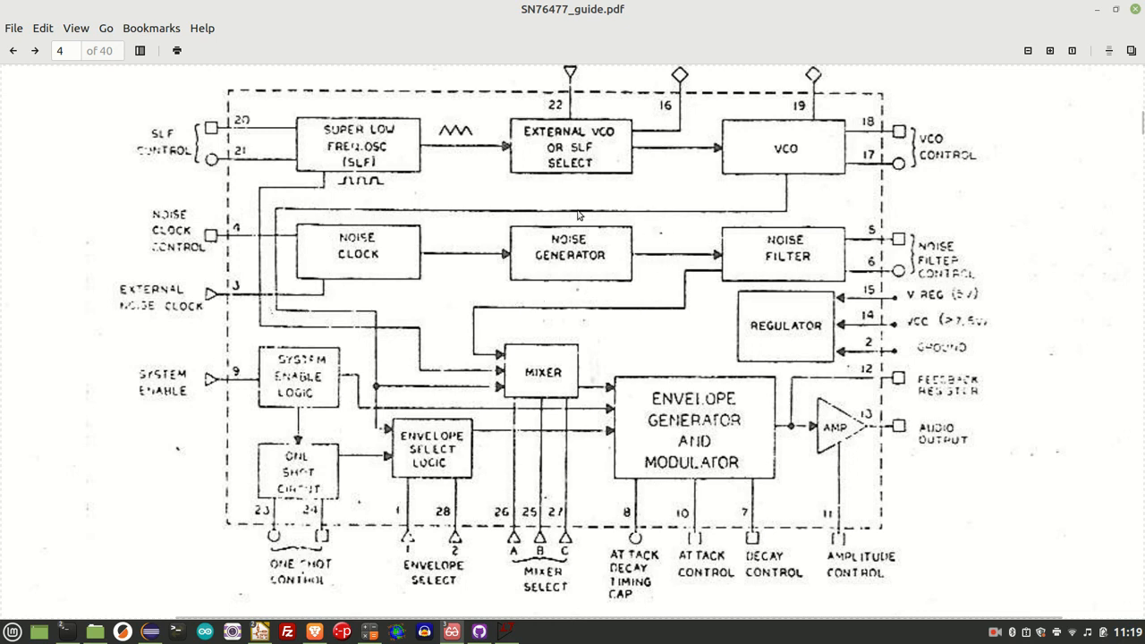
pyautogui.moveTo(423, 293)
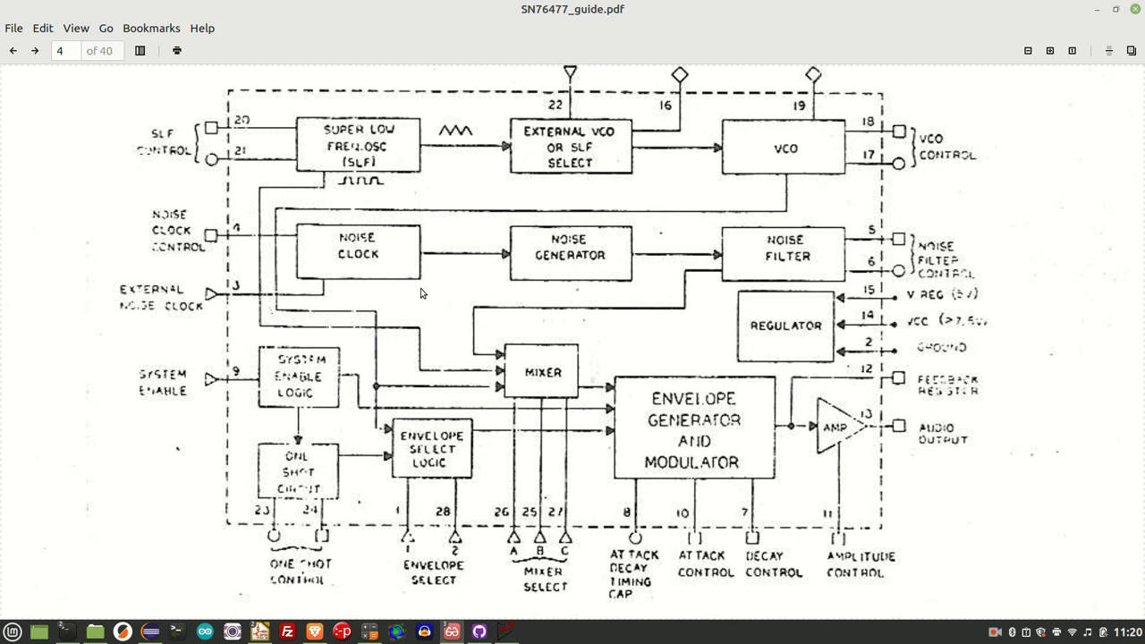
pyautogui.moveTo(803, 322)
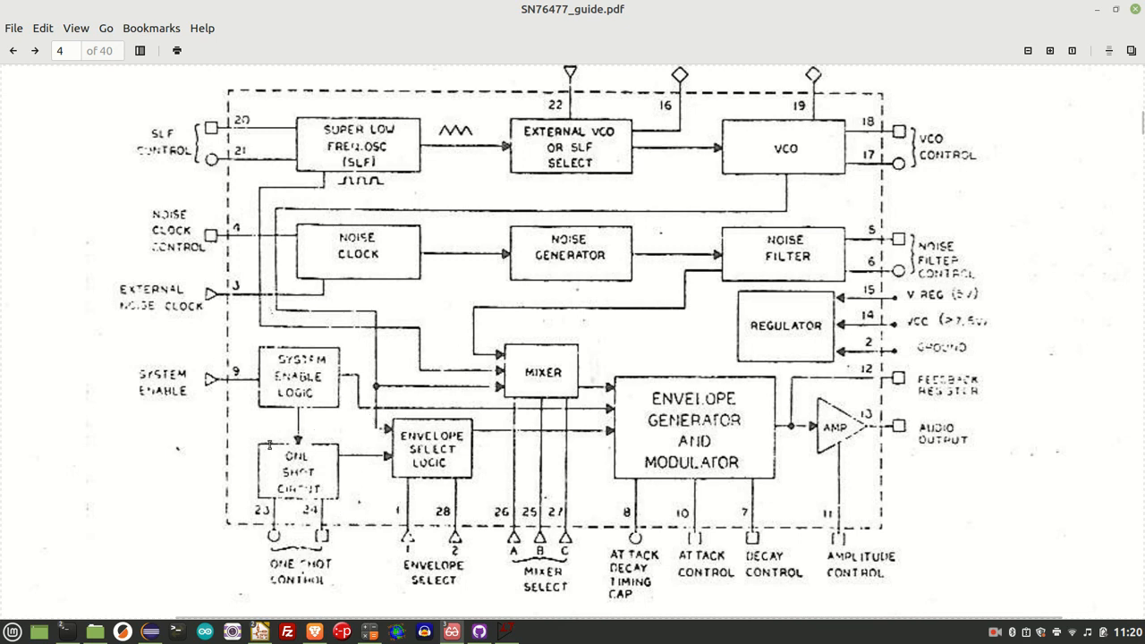
pyautogui.moveTo(309, 459)
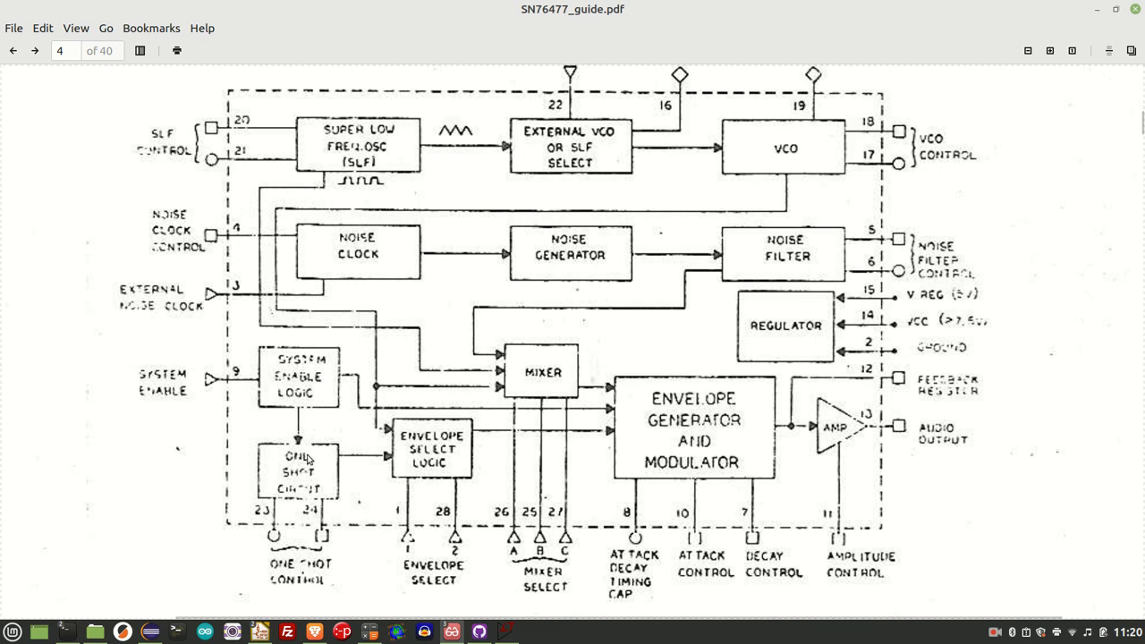
pyautogui.moveTo(344, 445)
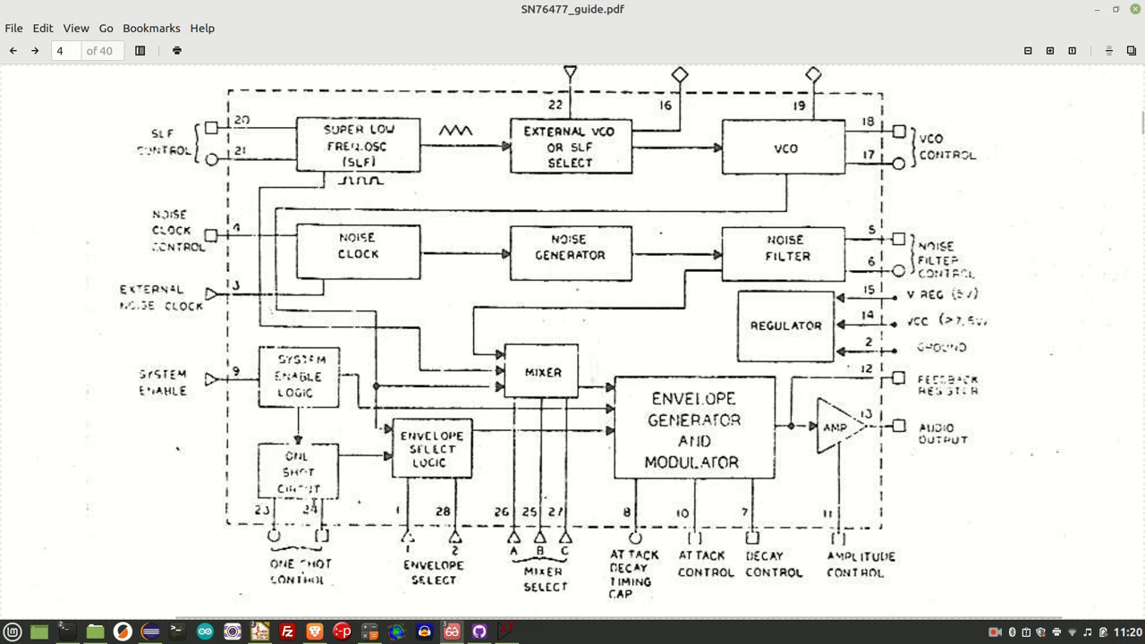
pyautogui.moveTo(332, 480)
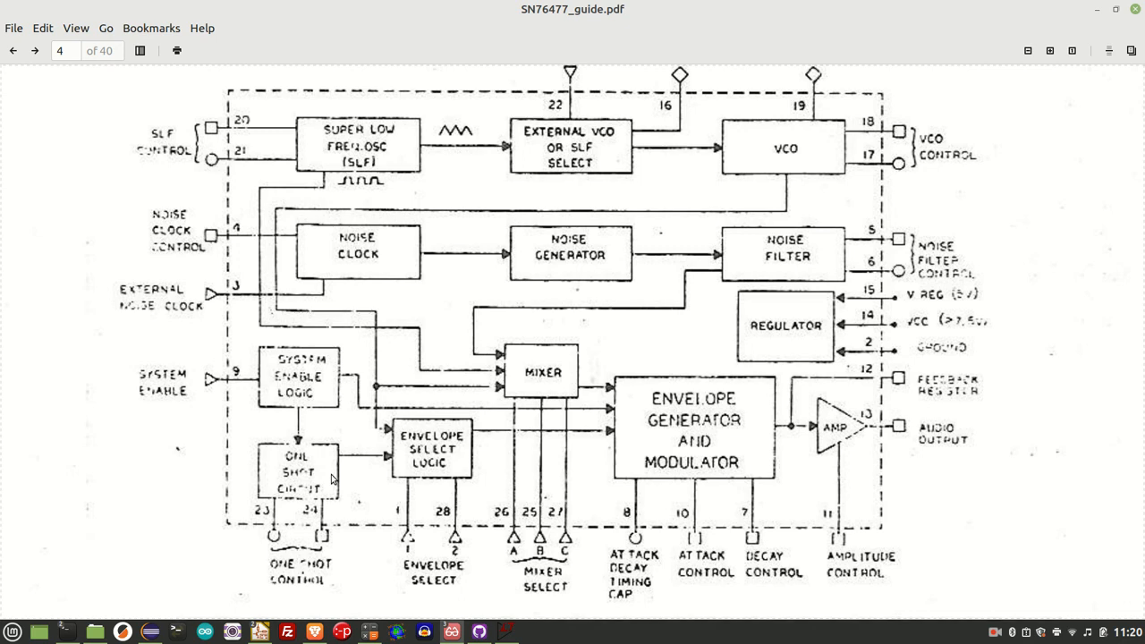
pyautogui.moveTo(415, 489)
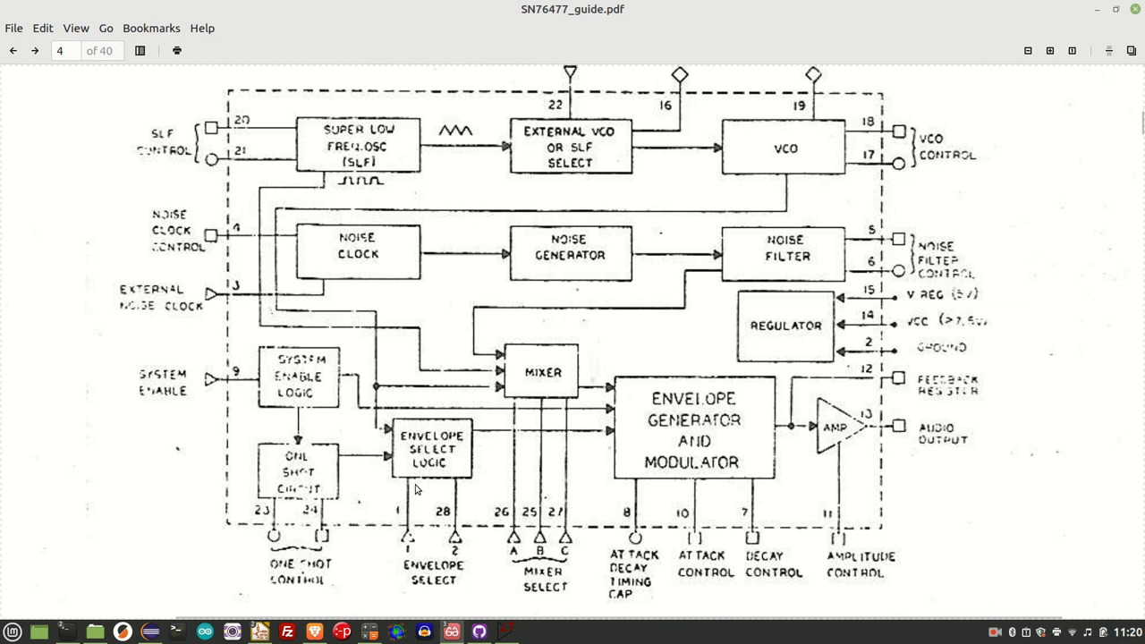
pyautogui.moveTo(704, 468)
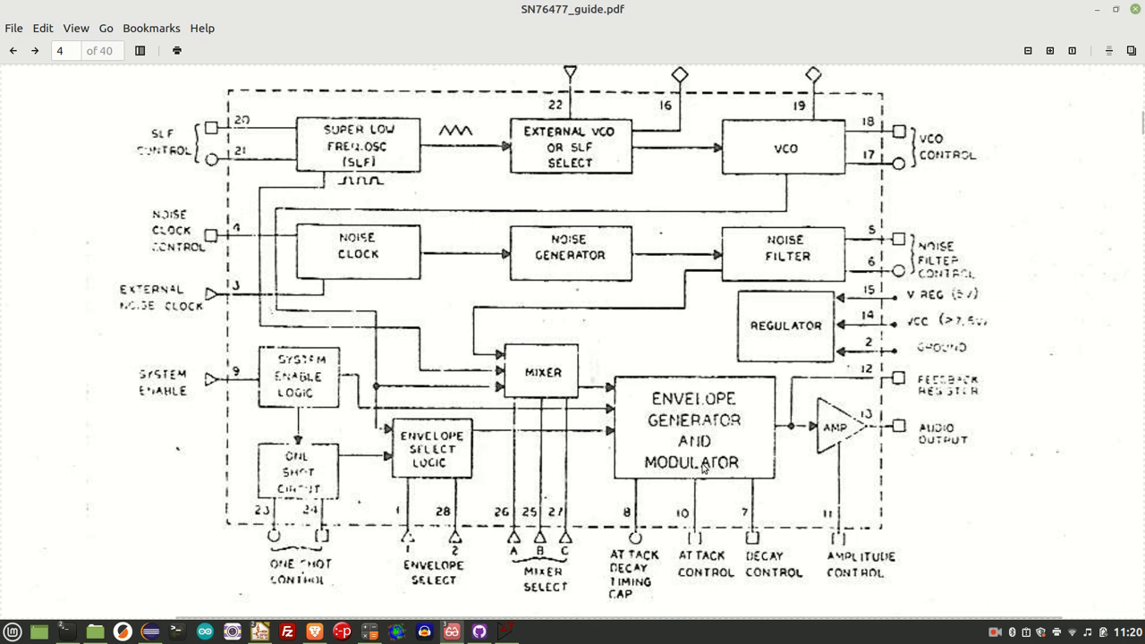
pyautogui.moveTo(740, 423)
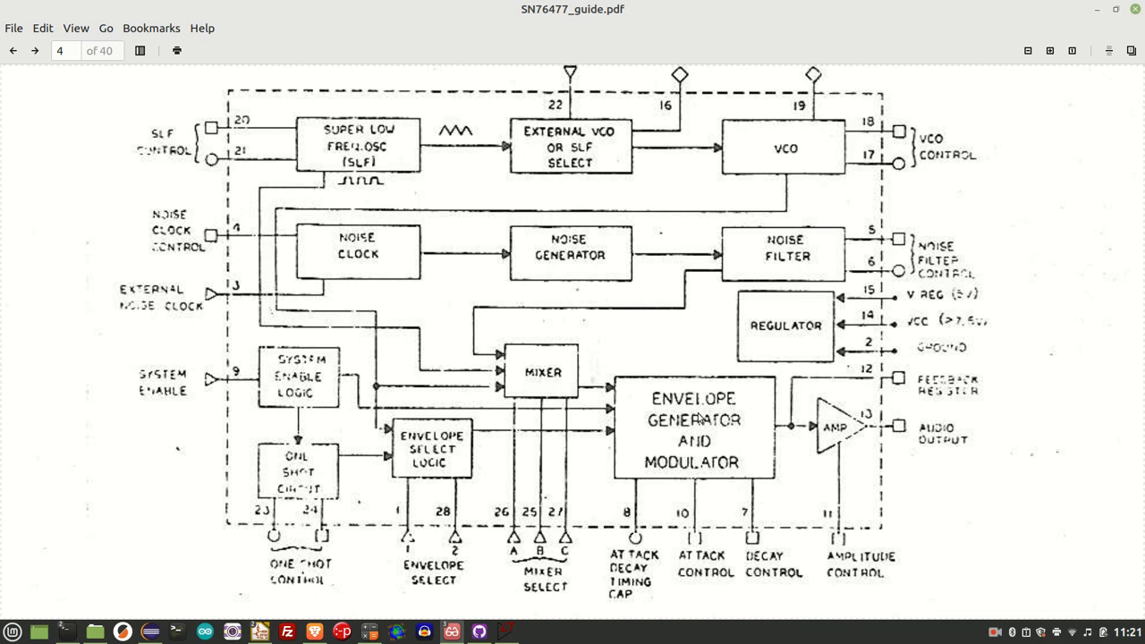
pyautogui.moveTo(684, 425)
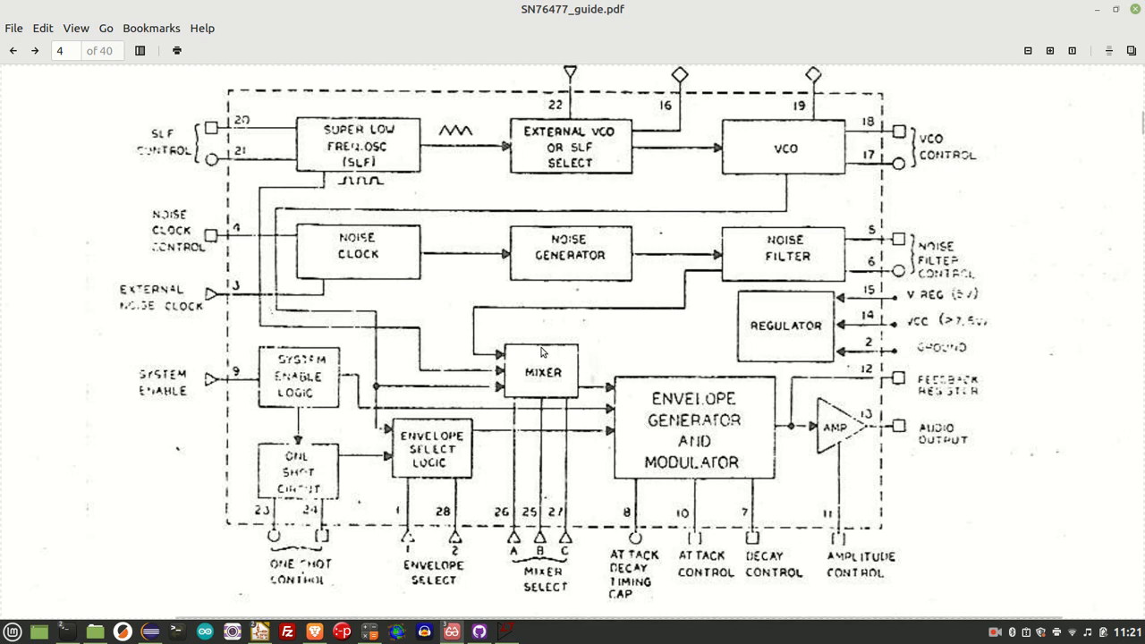
pyautogui.moveTo(519, 520)
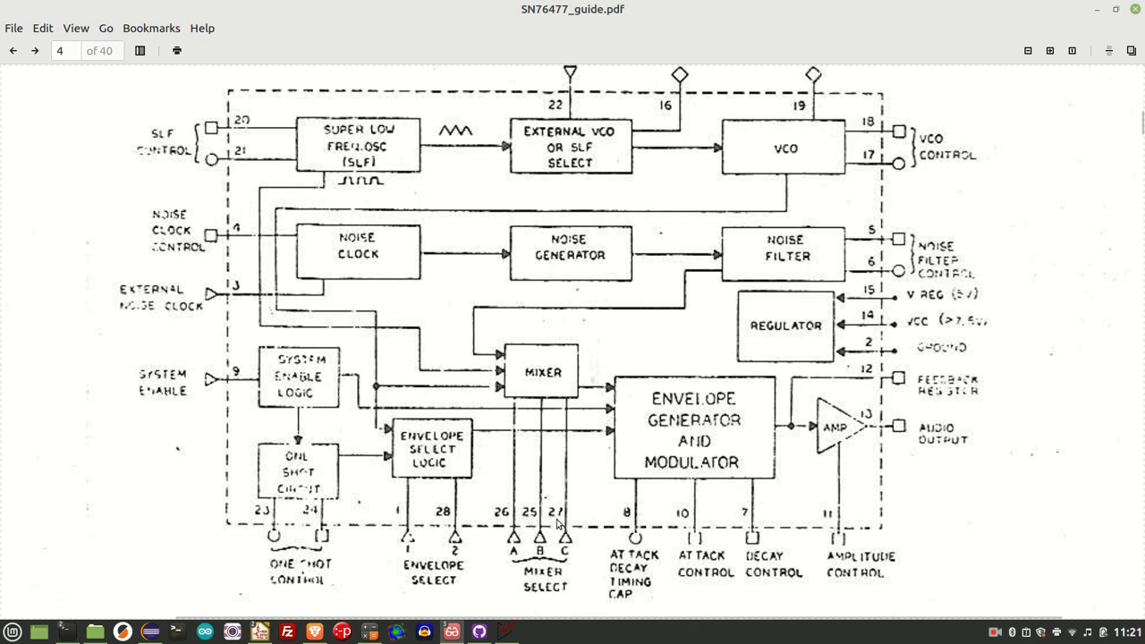
pyautogui.moveTo(564, 350)
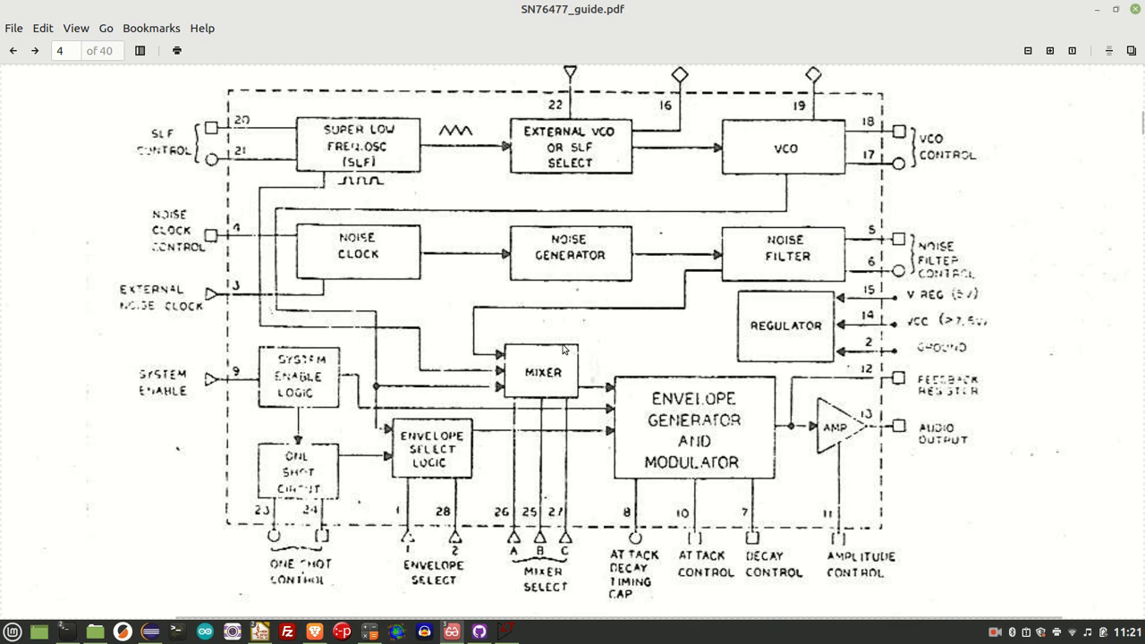
pyautogui.moveTo(405, 288)
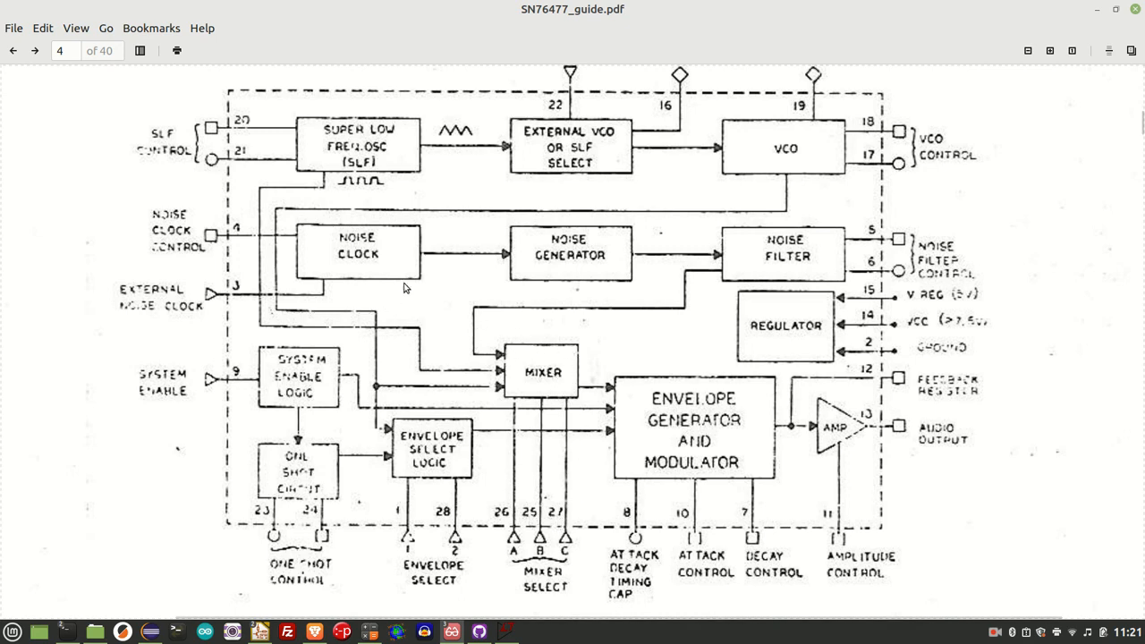
pyautogui.moveTo(418, 163)
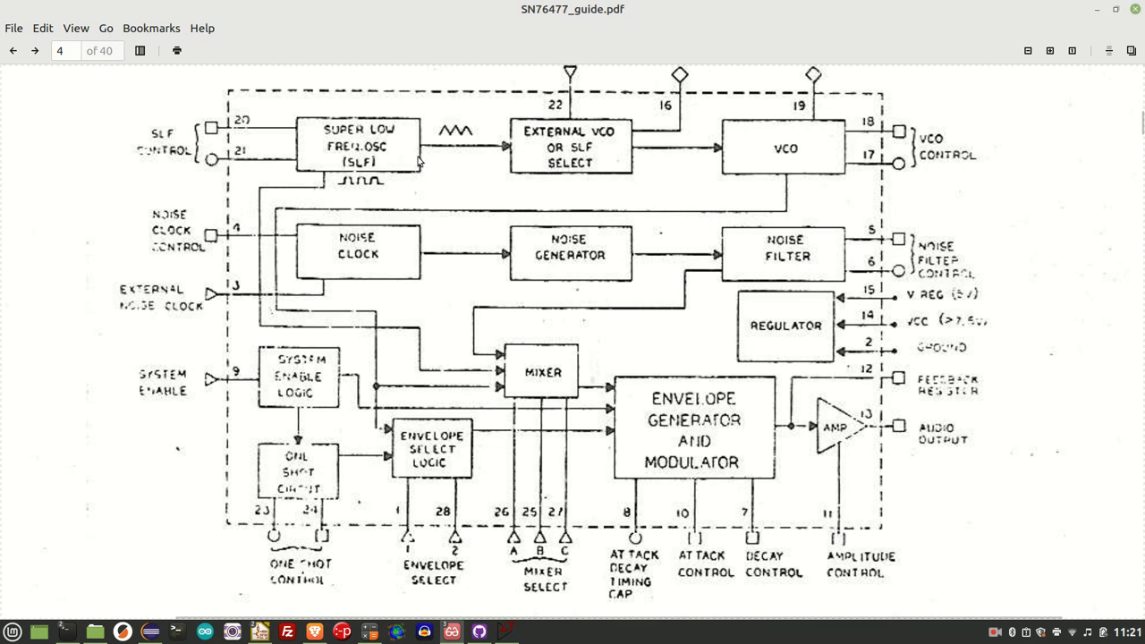
pyautogui.moveTo(420, 243)
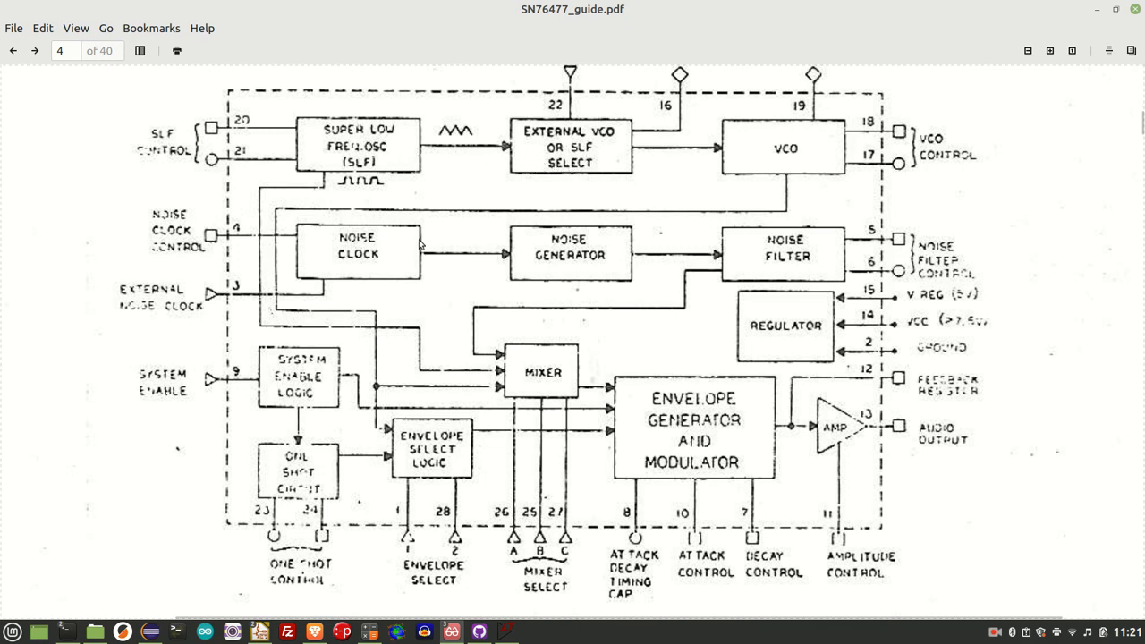
pyautogui.moveTo(557, 346)
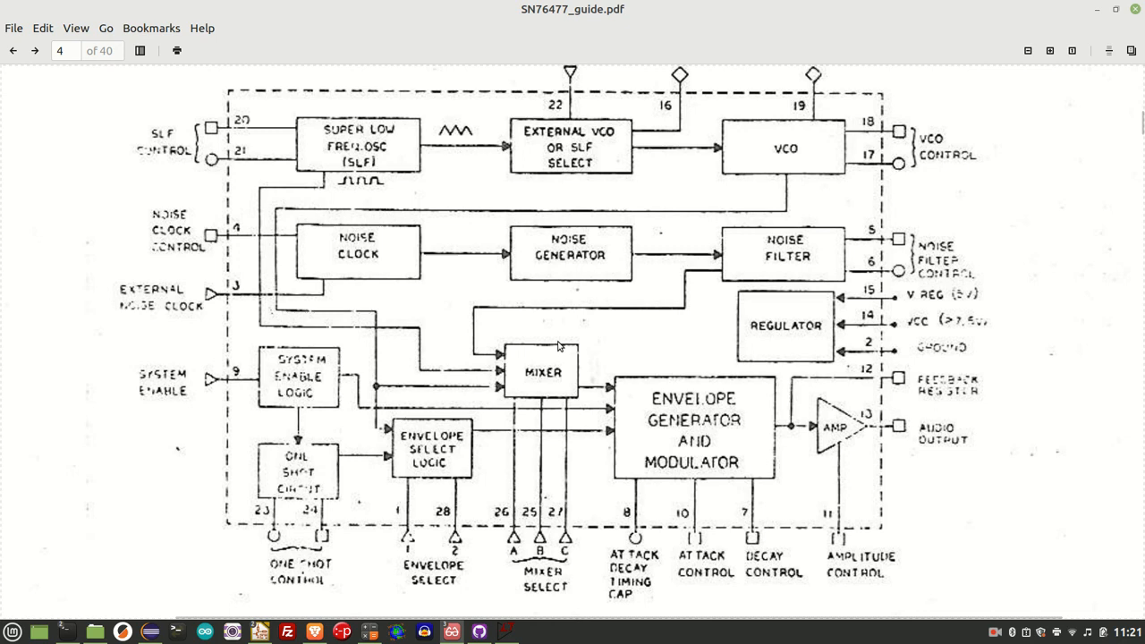
pyautogui.moveTo(546, 353)
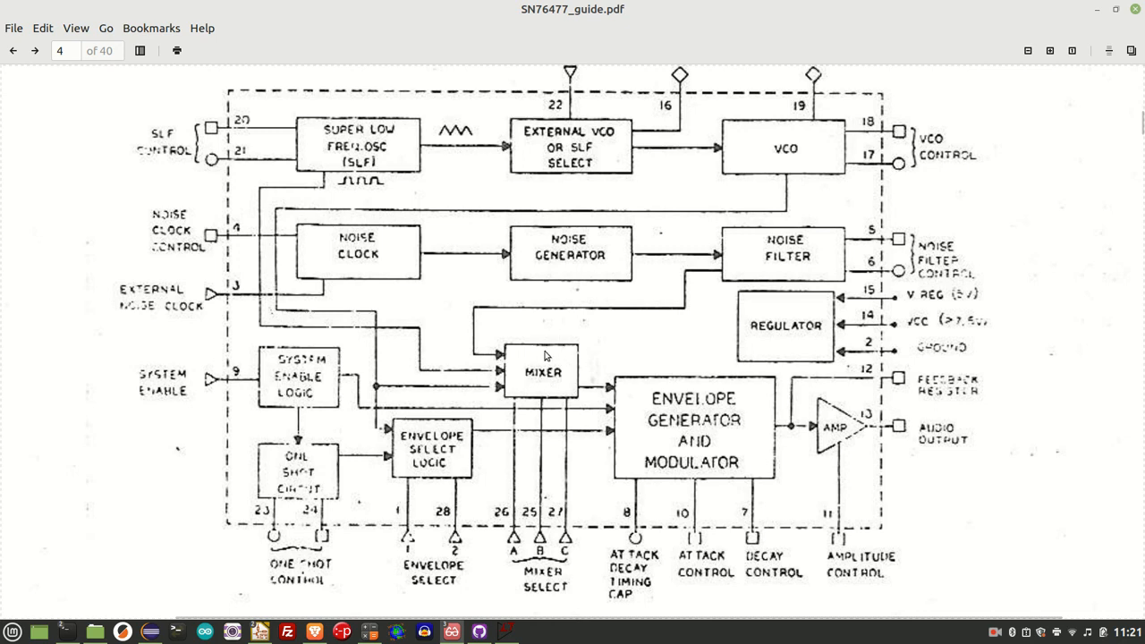
pyautogui.moveTo(570, 362)
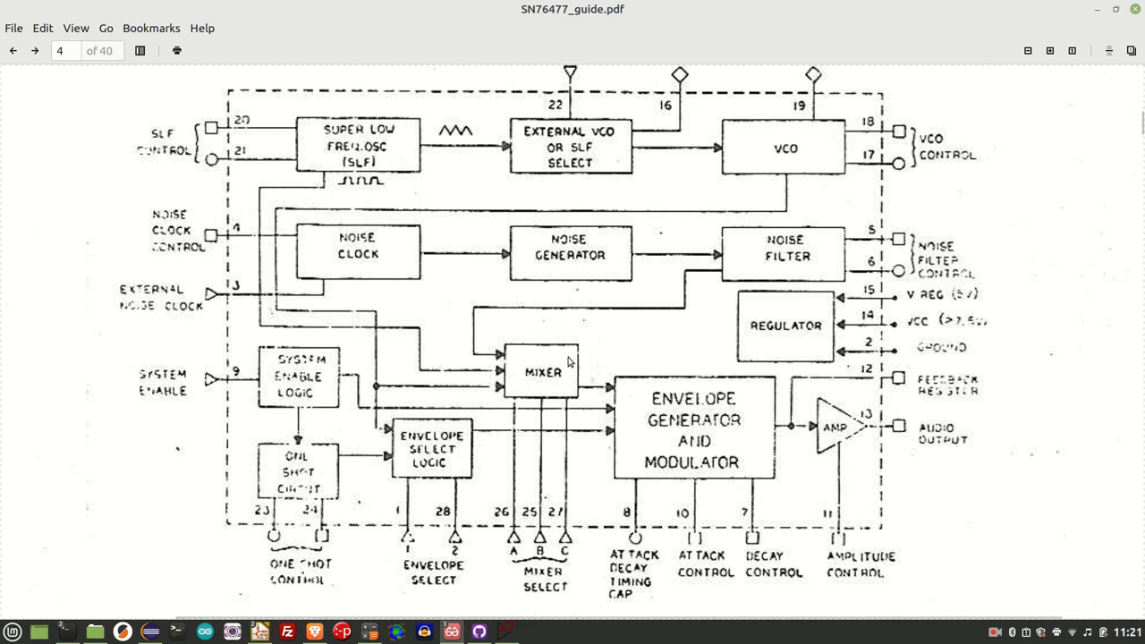
pyautogui.moveTo(464, 330)
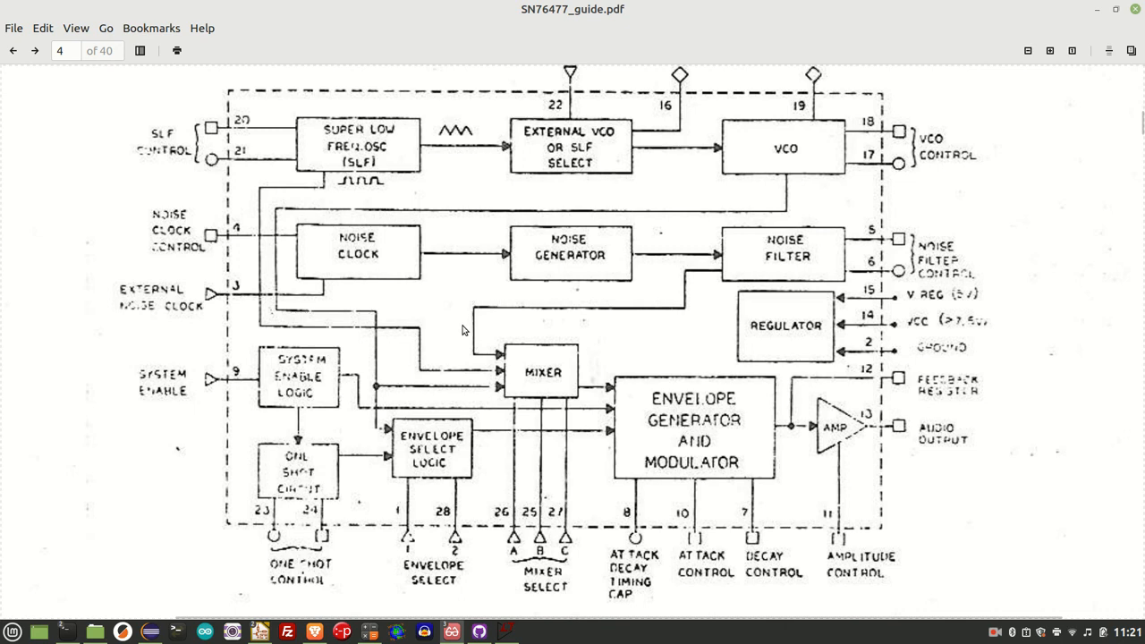
pyautogui.moveTo(489, 362)
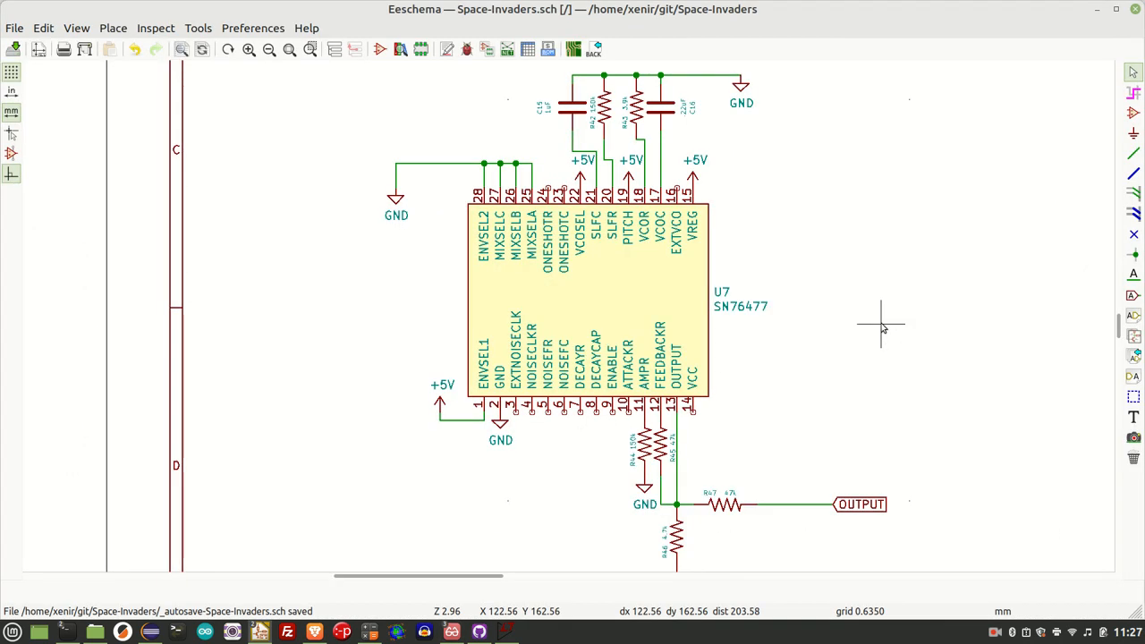
pyautogui.moveTo(867, 344)
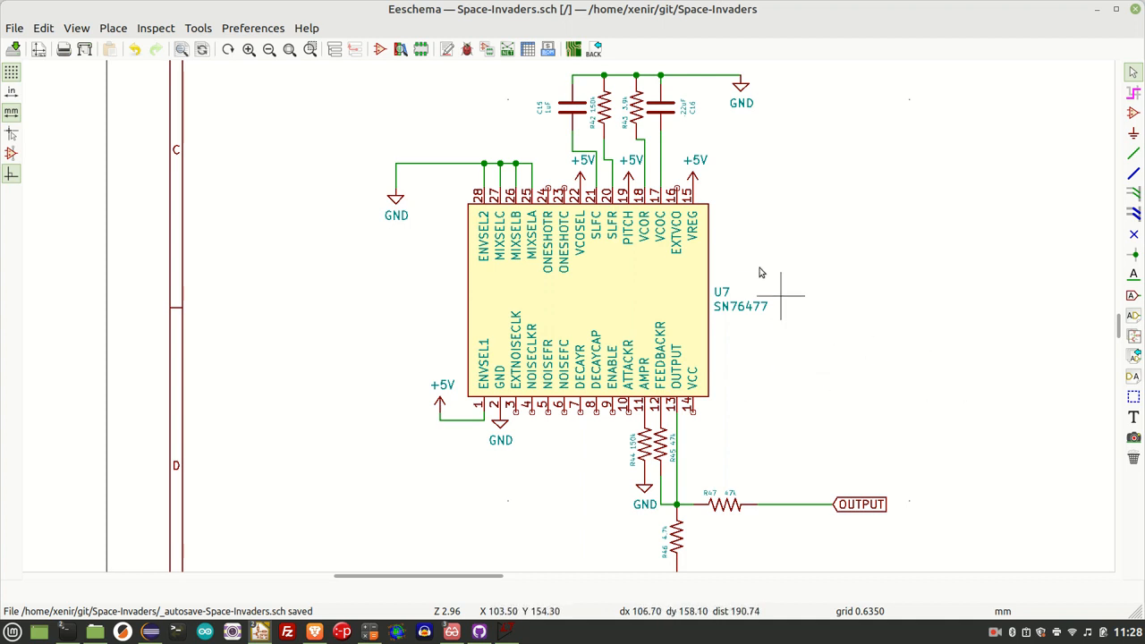
pyautogui.moveTo(819, 294)
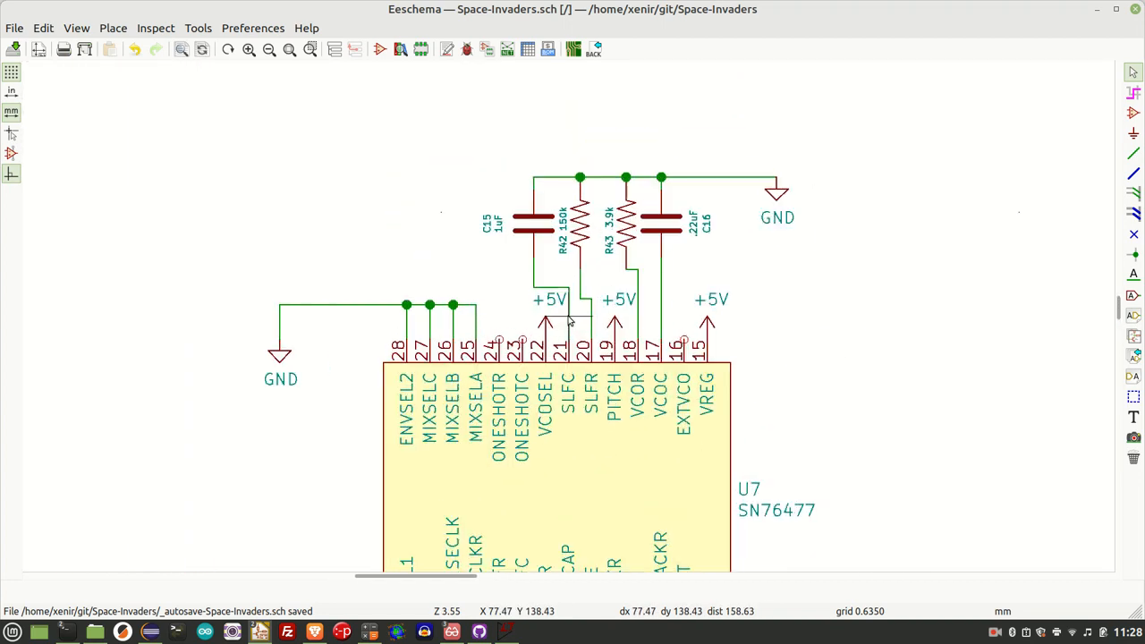
pyautogui.scroll(3)
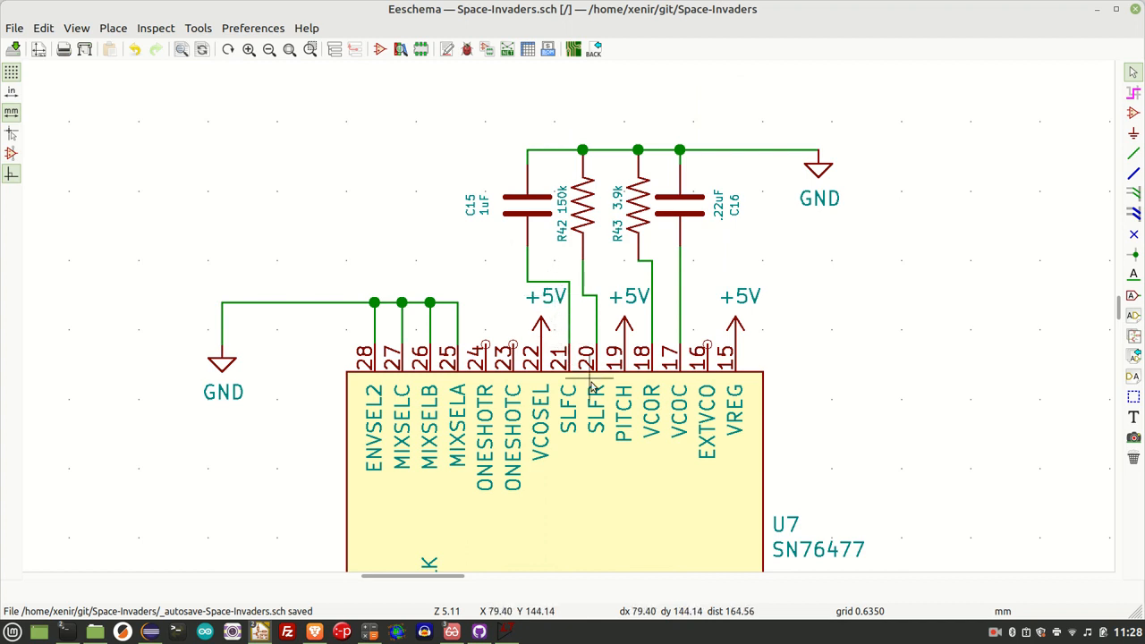
pyautogui.moveTo(595, 371)
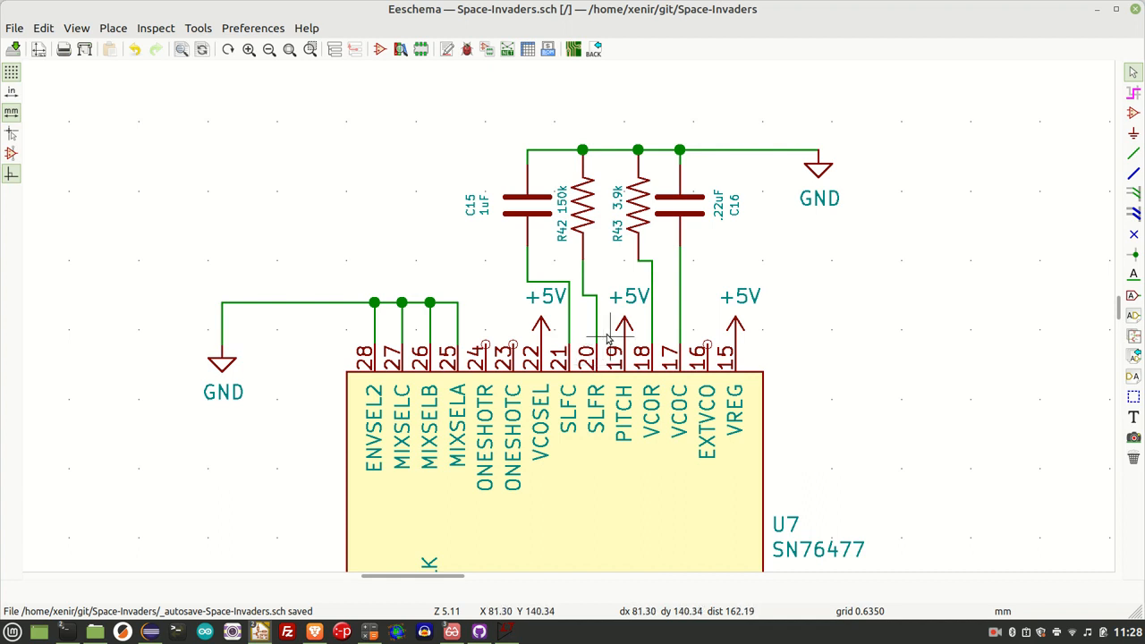
pyautogui.moveTo(577, 266)
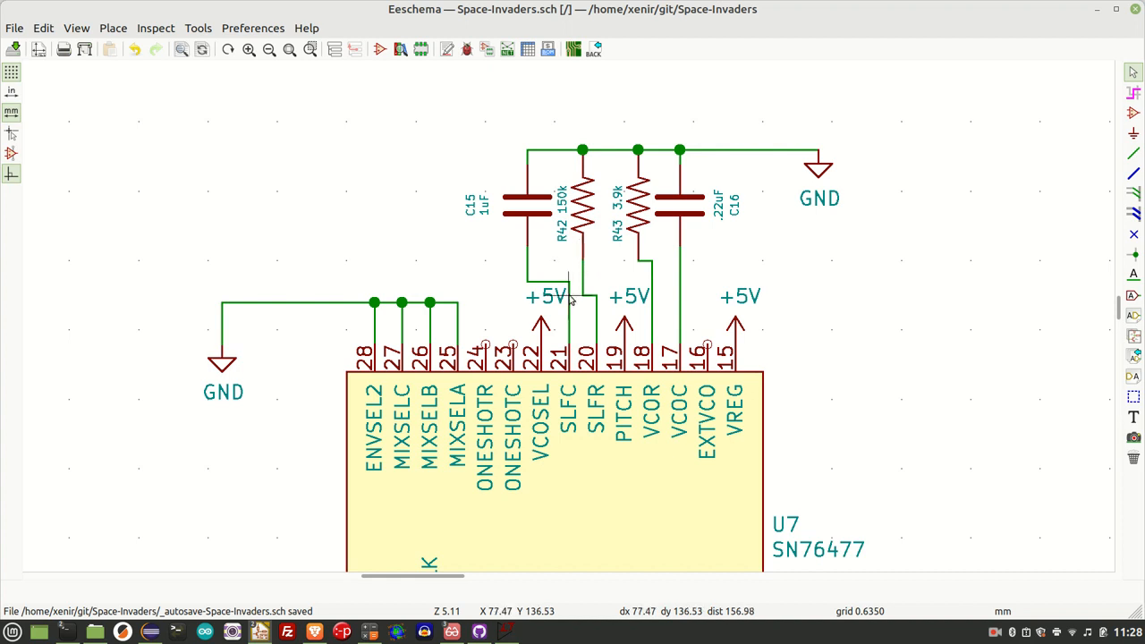
pyautogui.moveTo(597, 255)
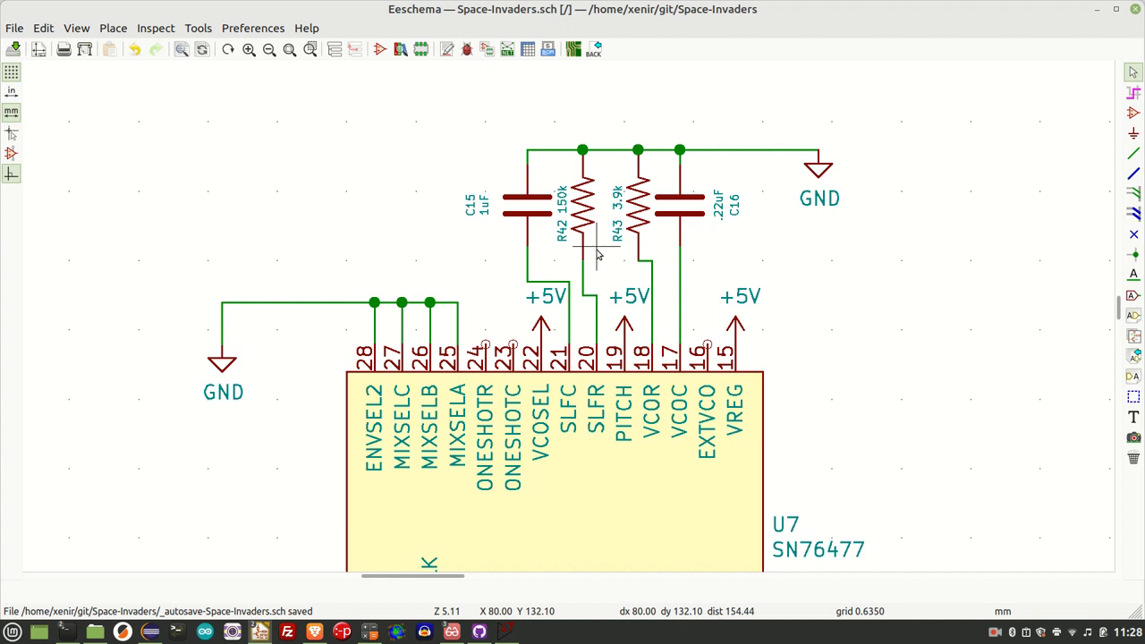
pyautogui.moveTo(479, 380)
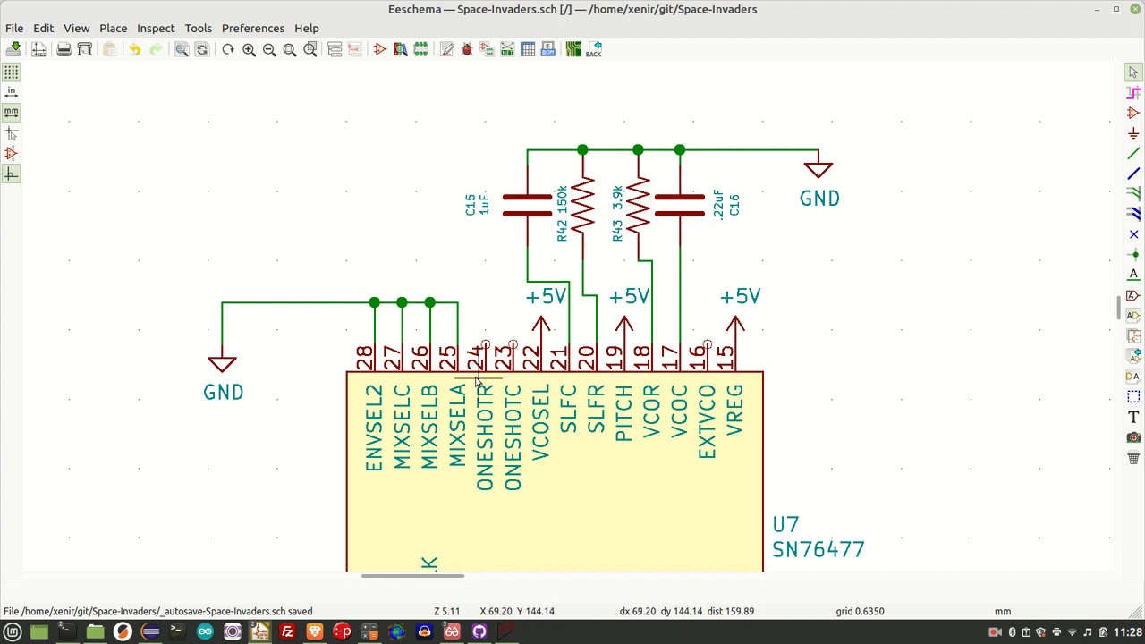
pyautogui.moveTo(624, 373)
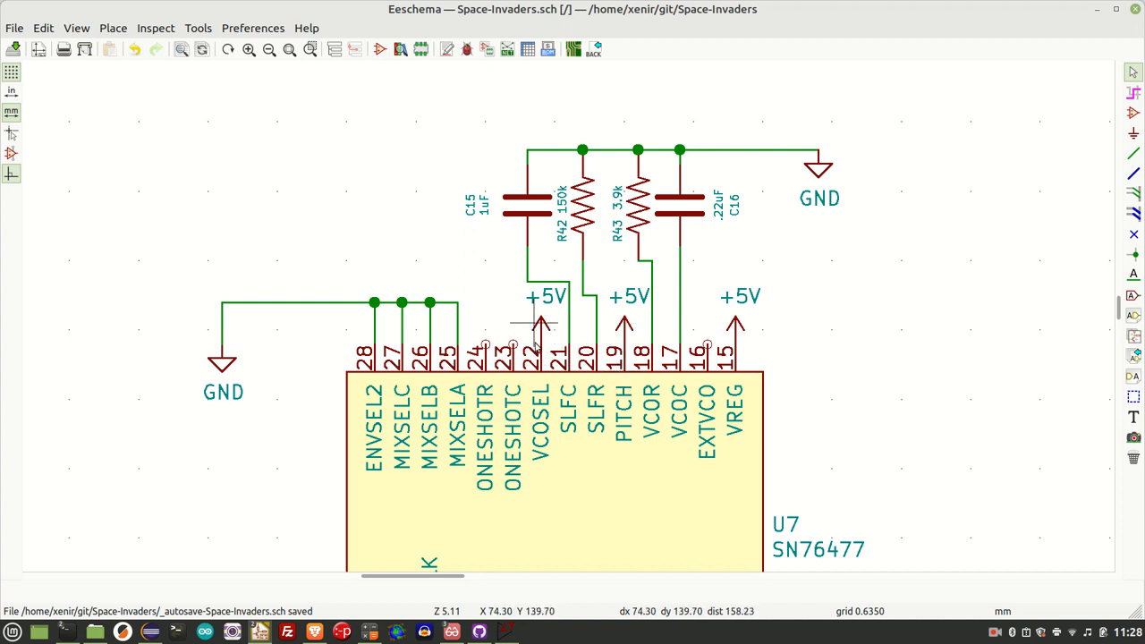
pyautogui.moveTo(541, 353)
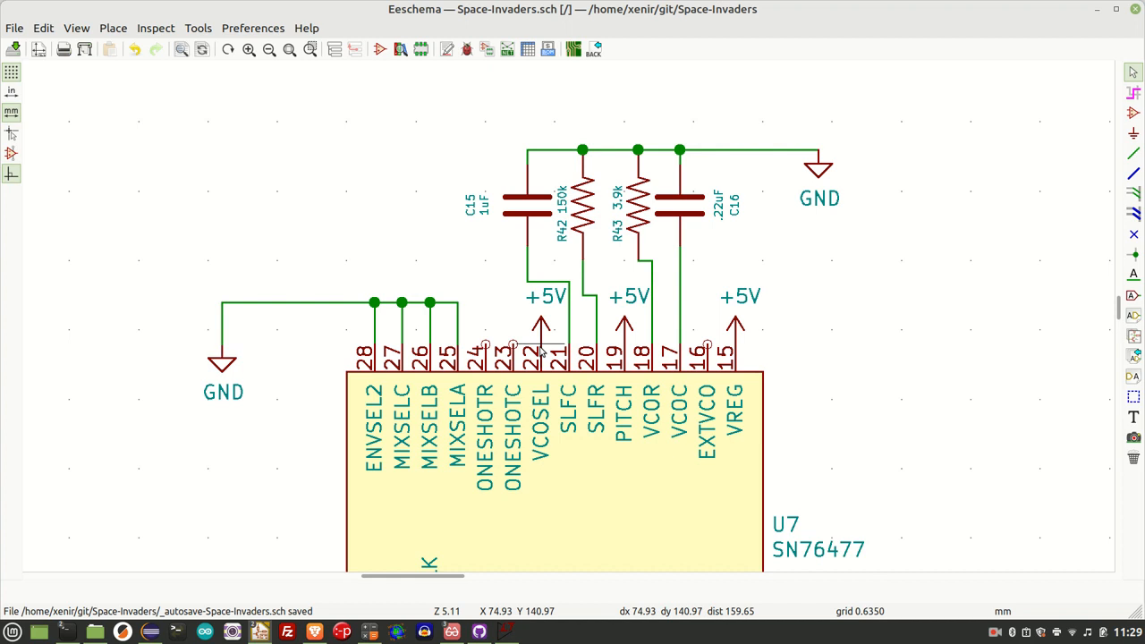
pyautogui.moveTo(626, 372)
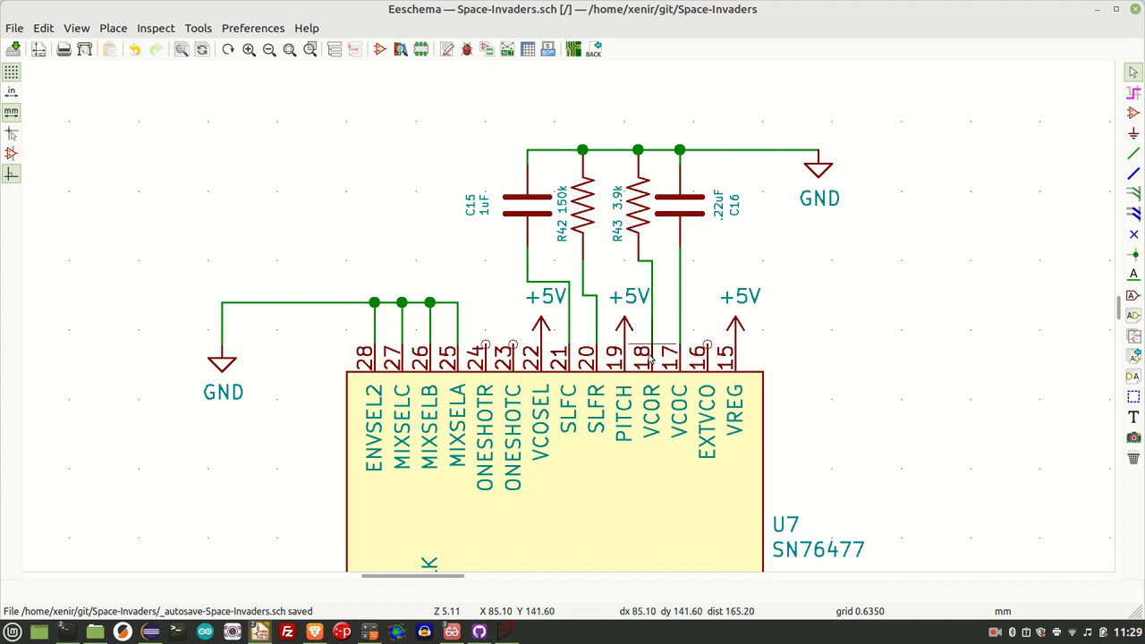
pyautogui.moveTo(658, 219)
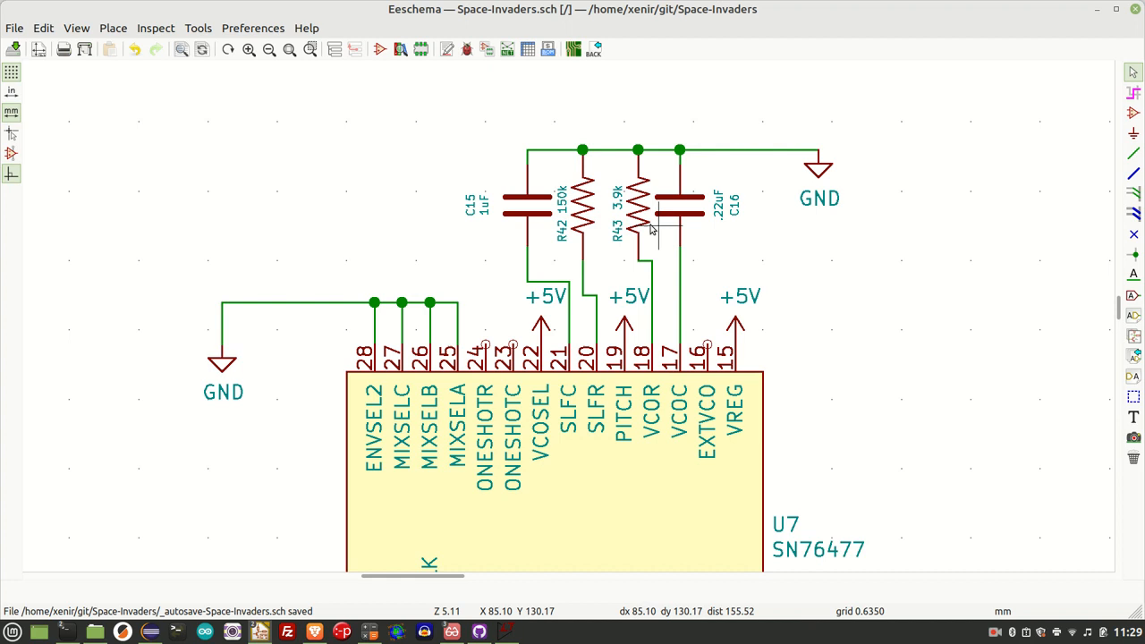
pyautogui.moveTo(660, 356)
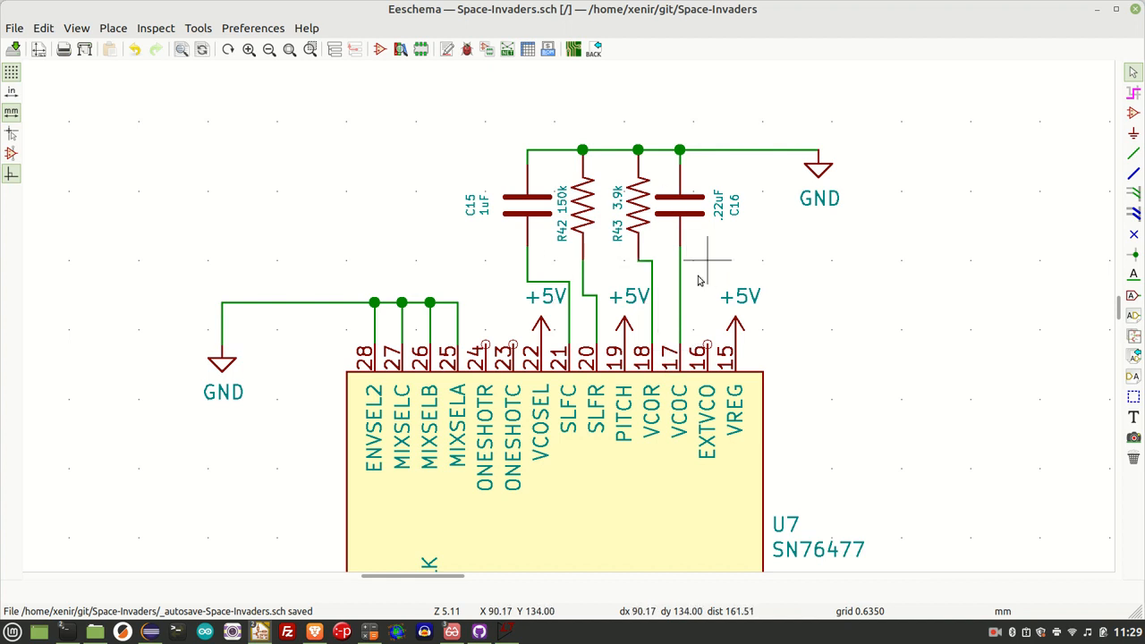
pyautogui.moveTo(702, 268)
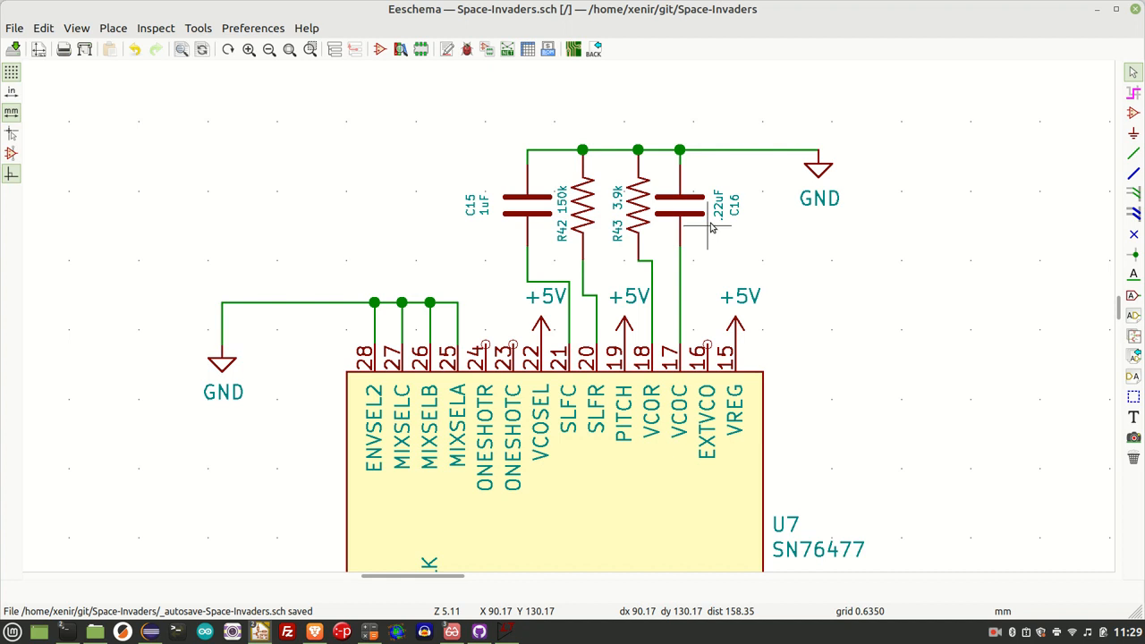
pyautogui.moveTo(706, 195)
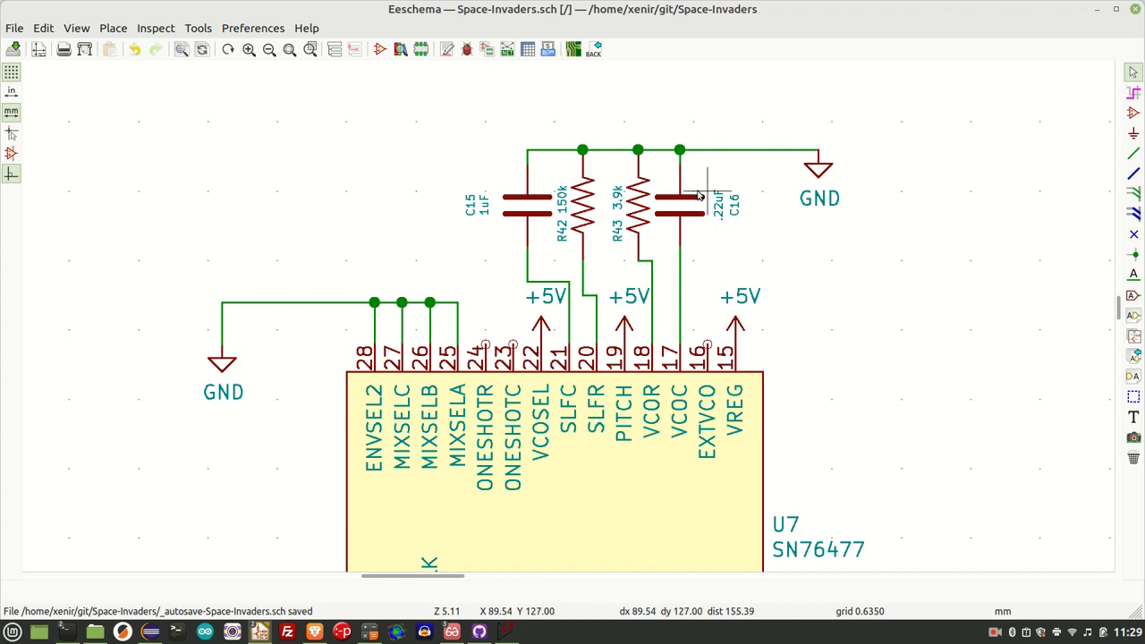
pyautogui.moveTo(638, 228)
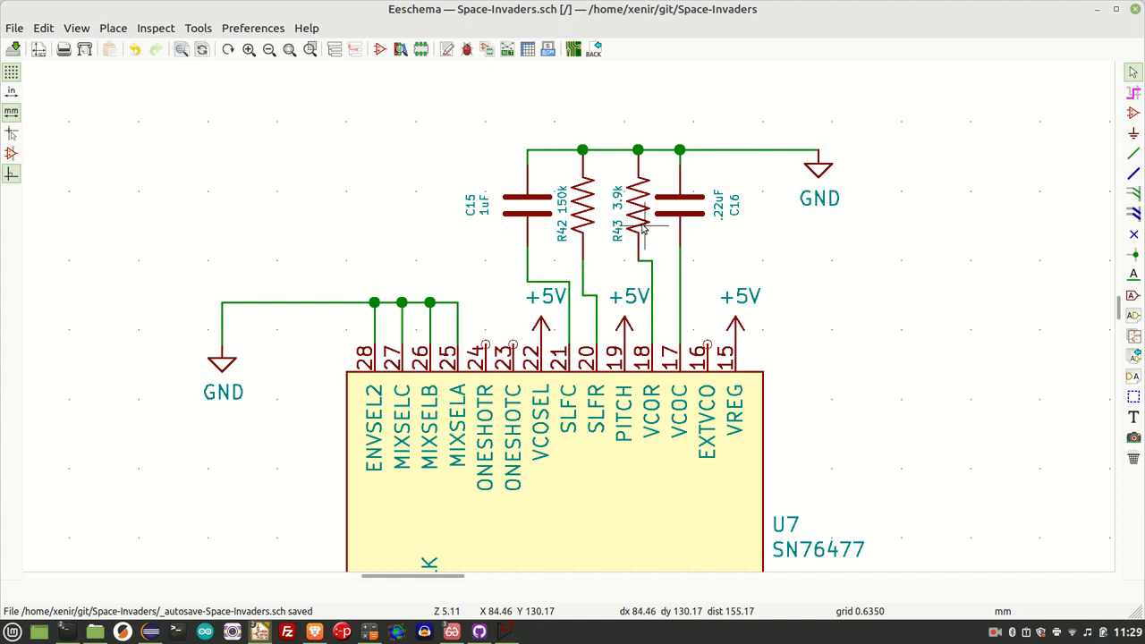
pyautogui.moveTo(642, 227)
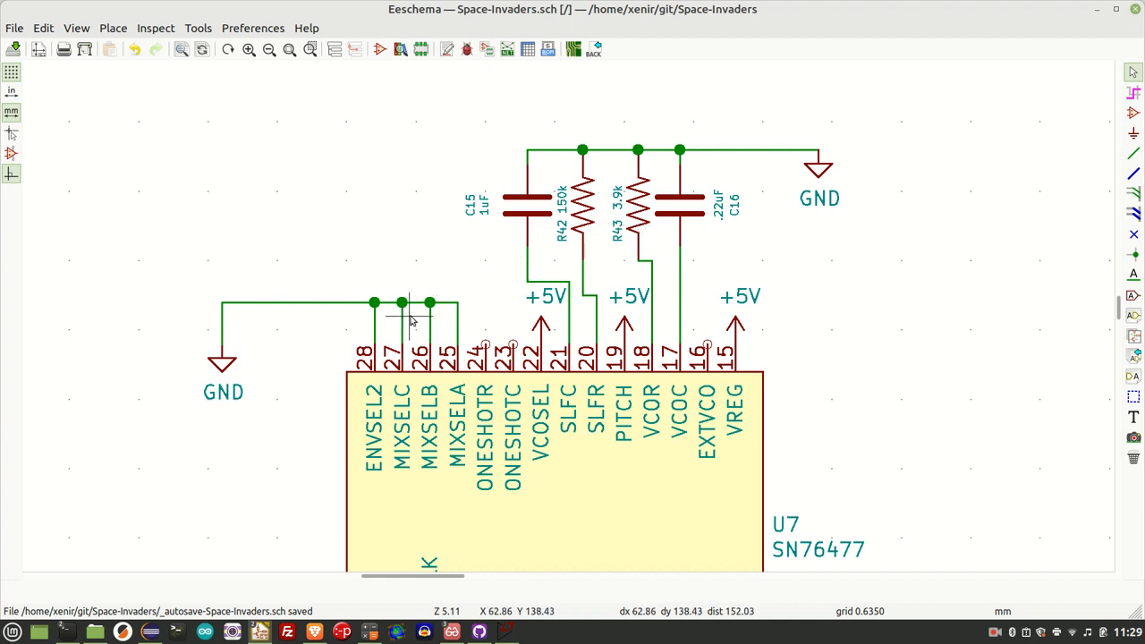
pyautogui.moveTo(402, 299)
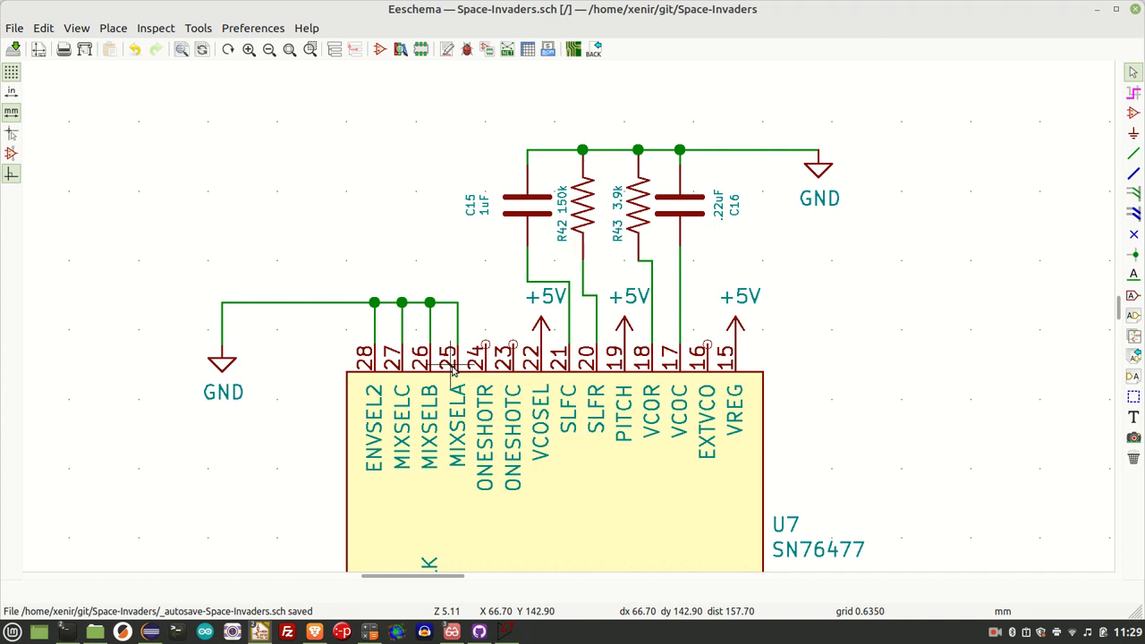
pyautogui.moveTo(885, 465)
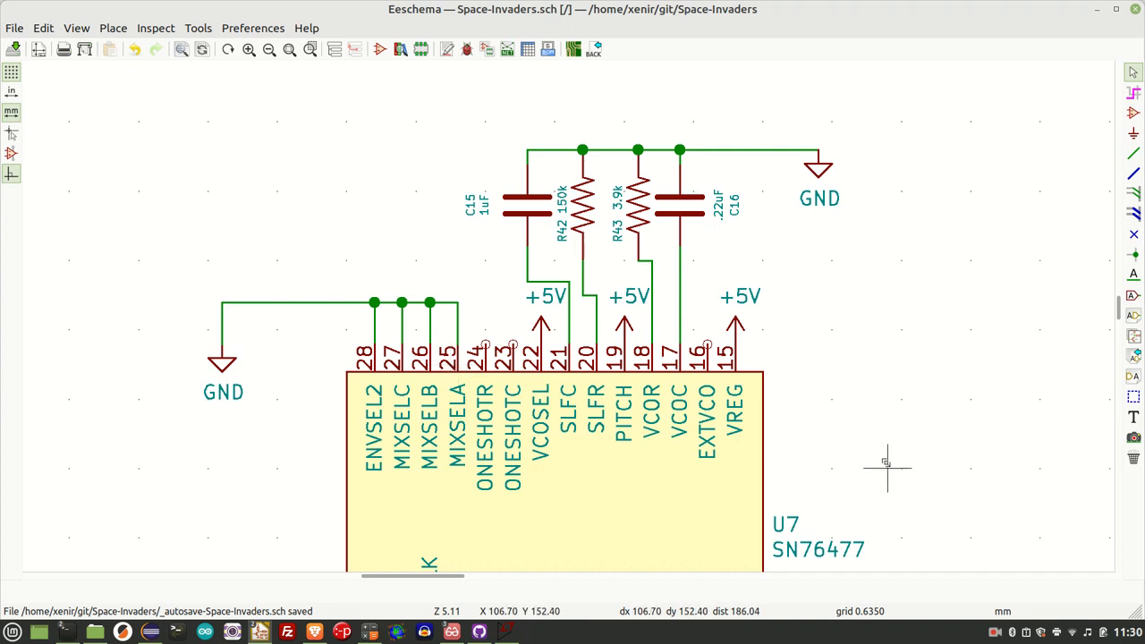
# Step: Scroll down to U7 pins 1–14 and resistors R44–R47 feeding OUTPUT
pyautogui.scroll(-3)
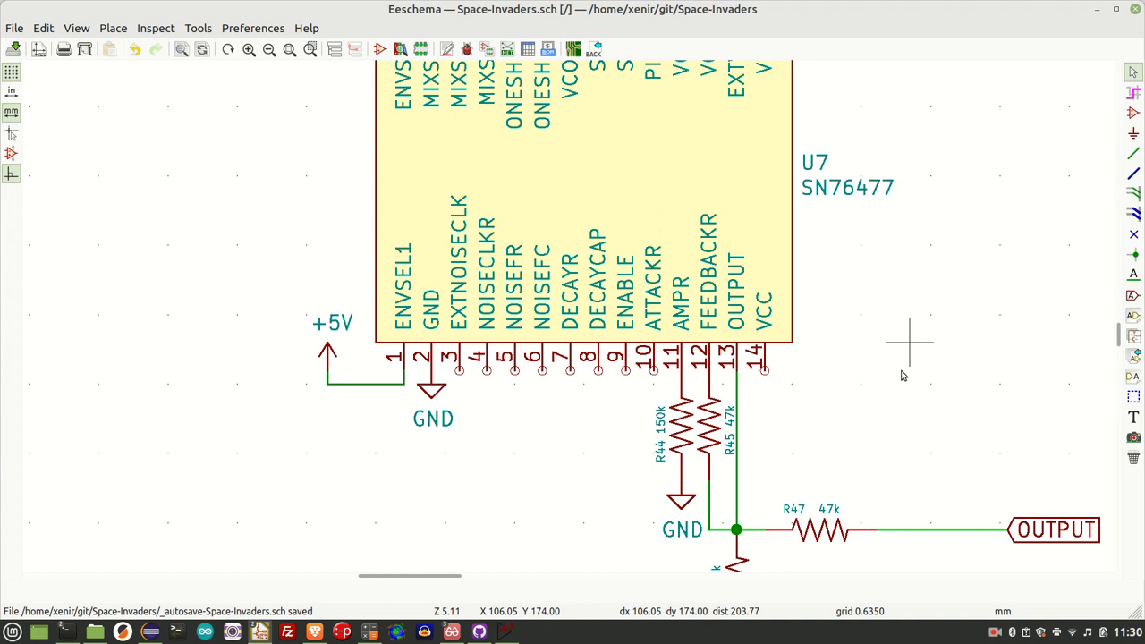
pyautogui.moveTo(653, 376)
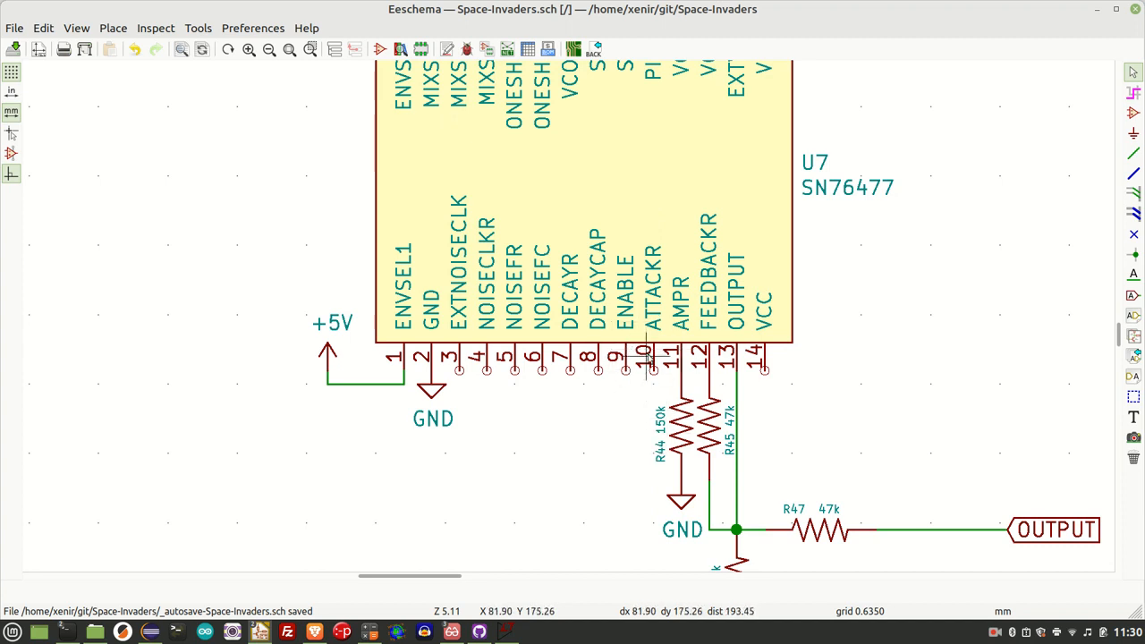
pyautogui.moveTo(572, 371)
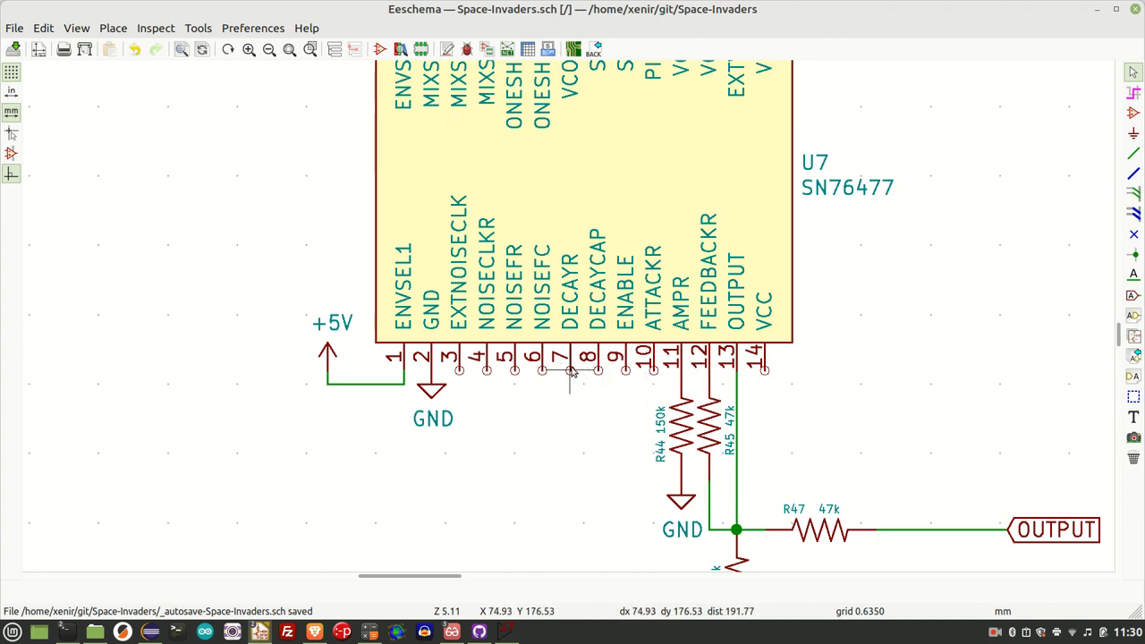
pyautogui.moveTo(591, 380)
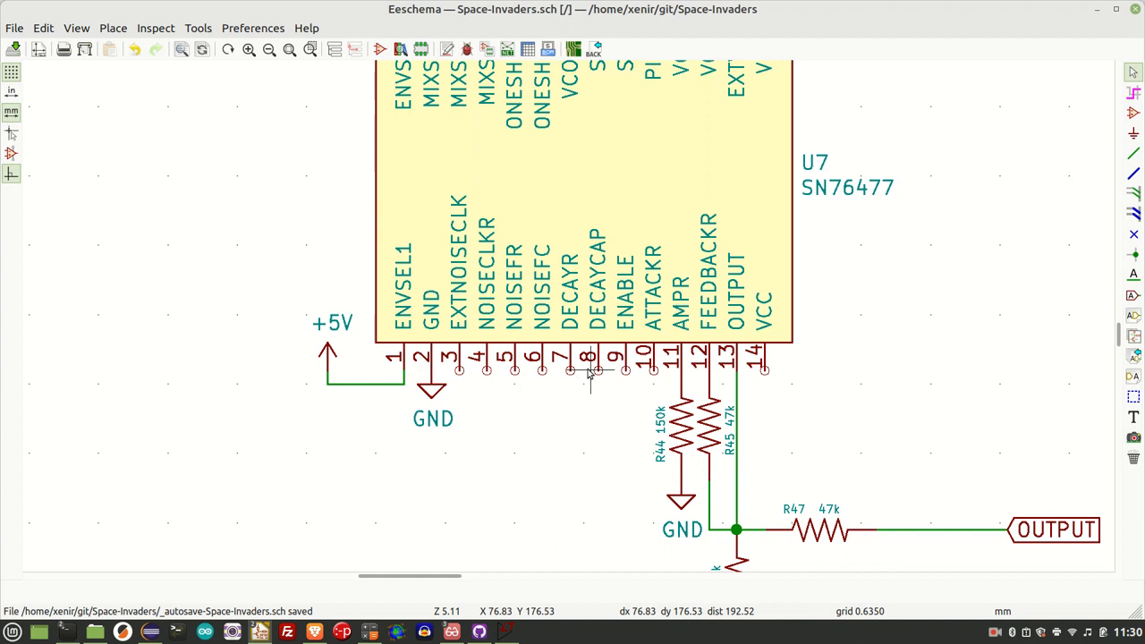
pyautogui.moveTo(639, 353)
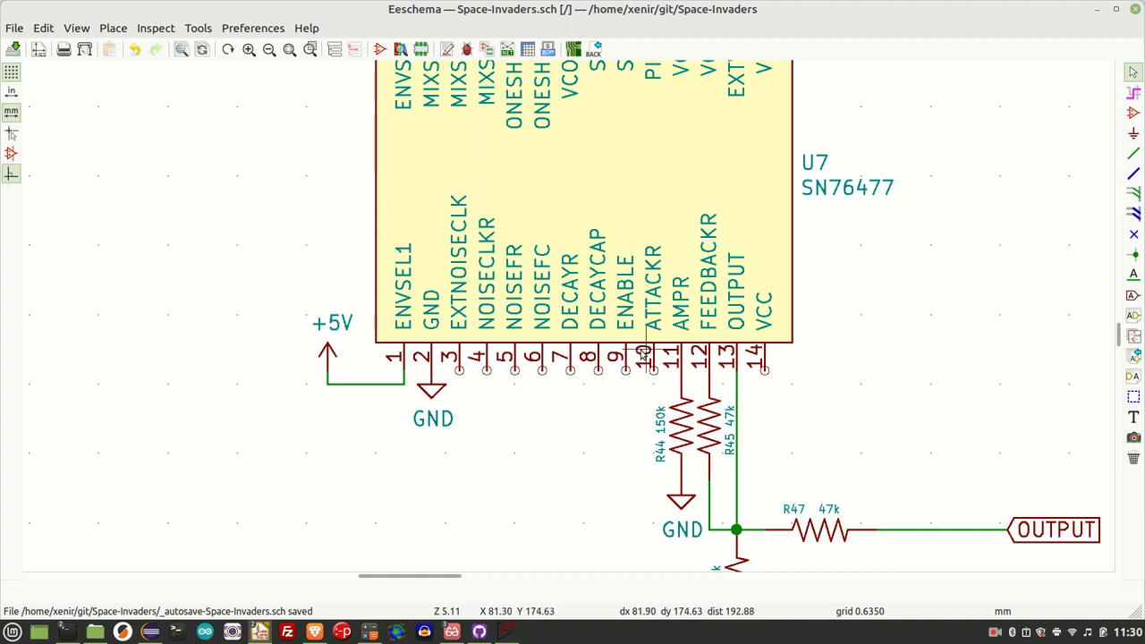
pyautogui.moveTo(646, 366)
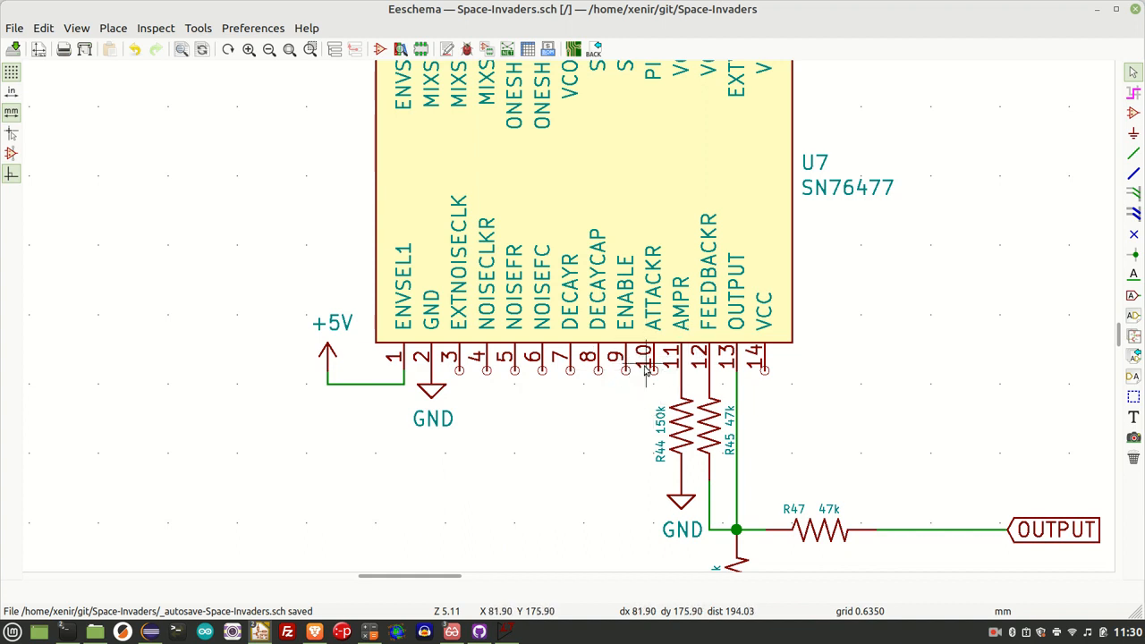
pyautogui.moveTo(617, 412)
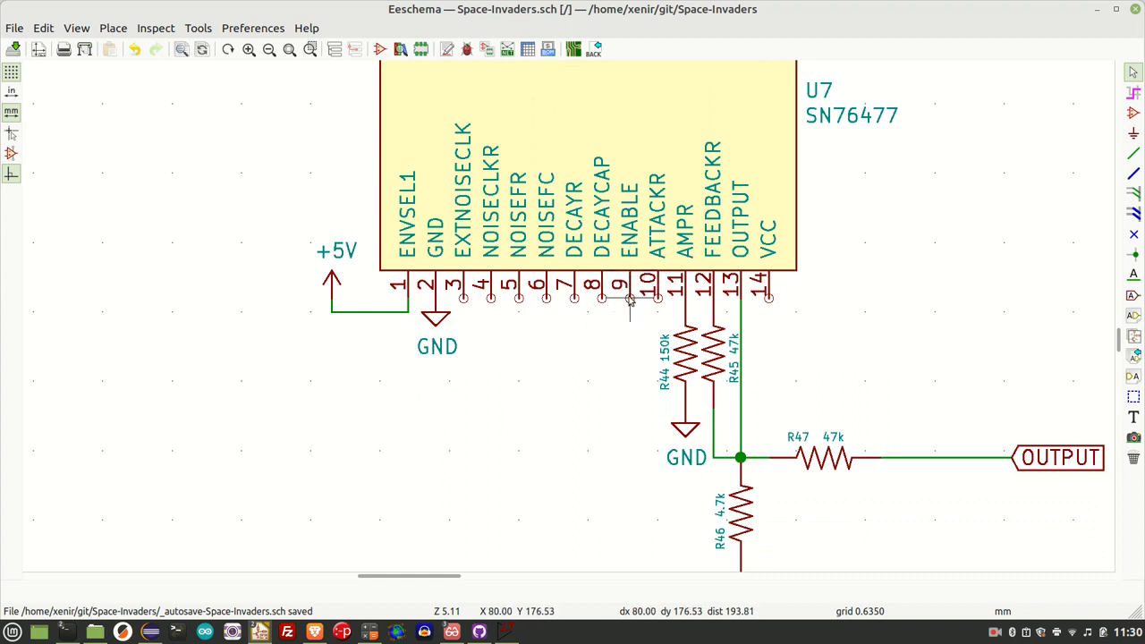
pyautogui.moveTo(629, 398)
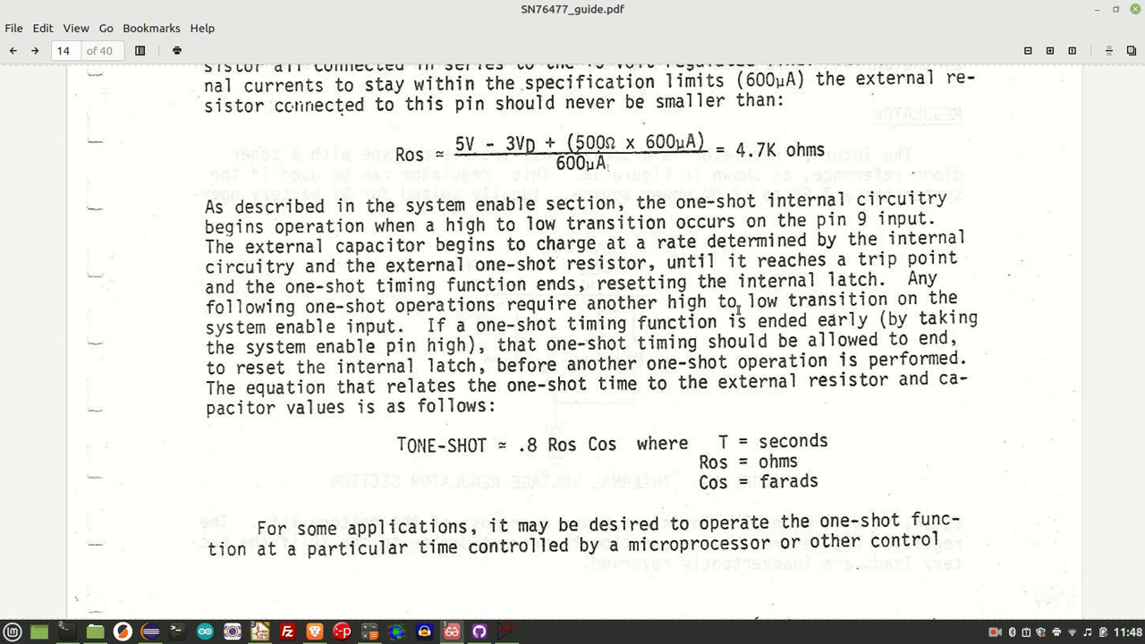
pyautogui.moveTo(429, 443)
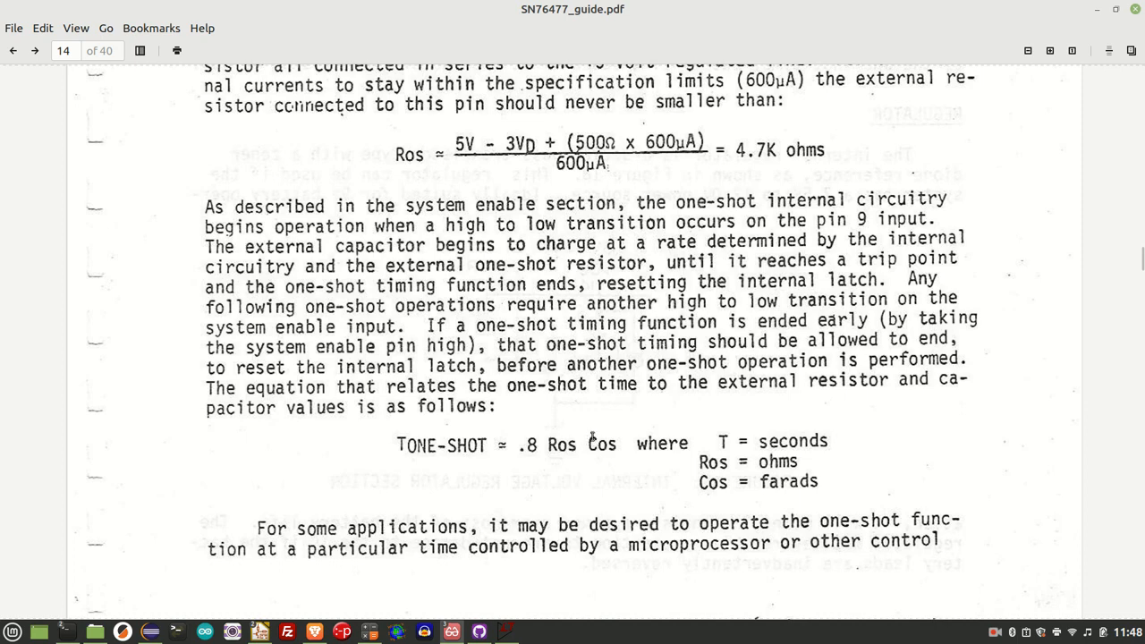
pyautogui.moveTo(550, 411)
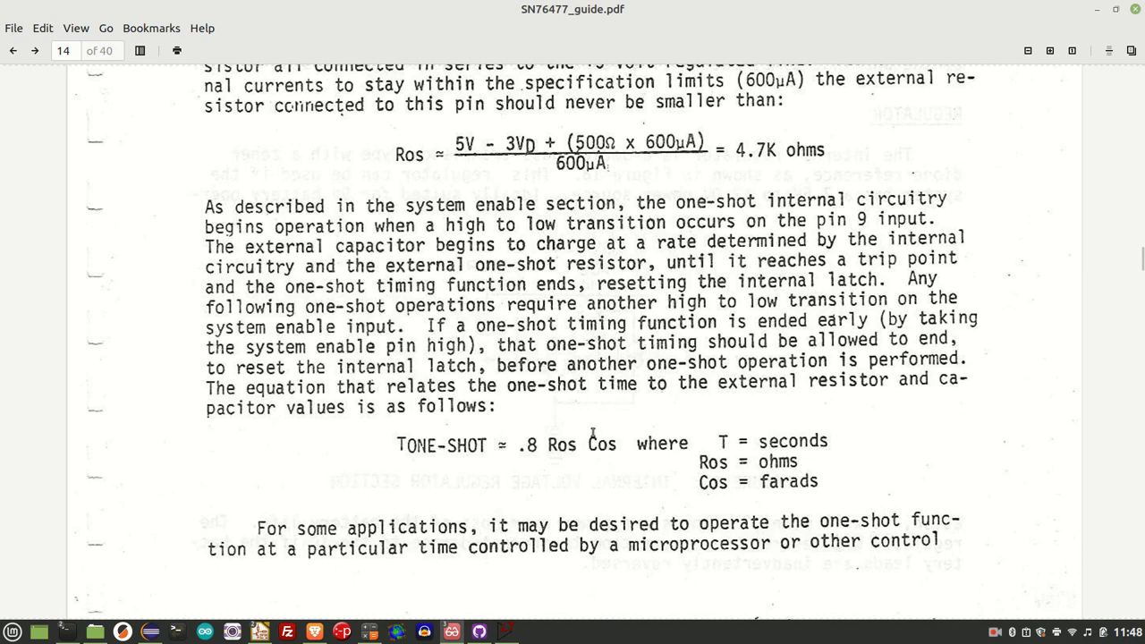
pyautogui.moveTo(586, 443)
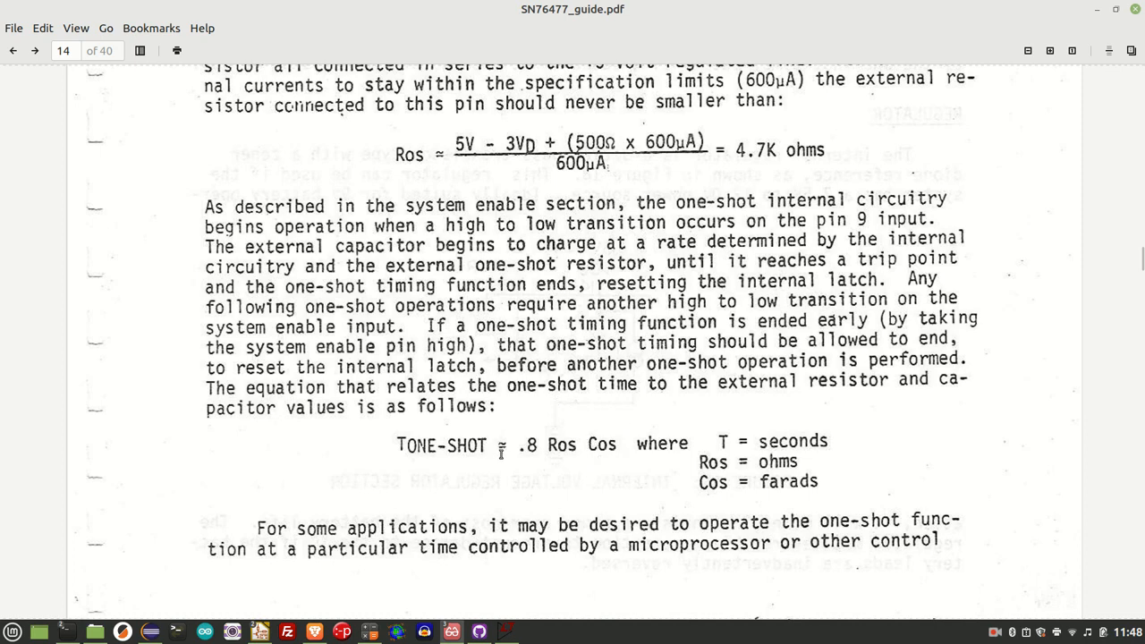
pyautogui.moveTo(570, 475)
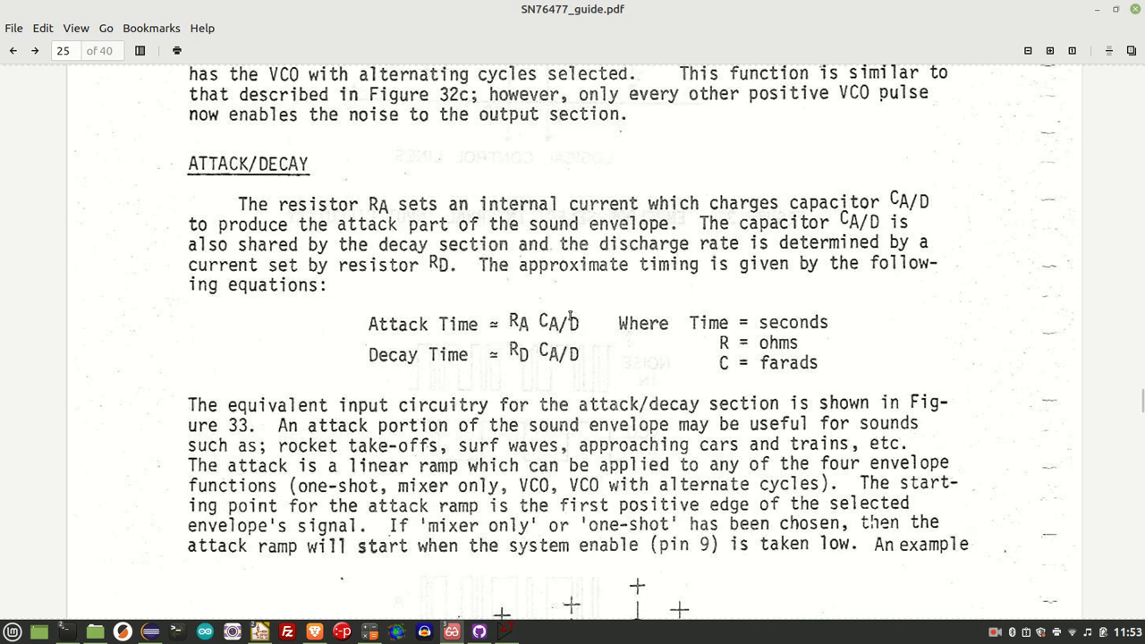
pyautogui.moveTo(556, 313)
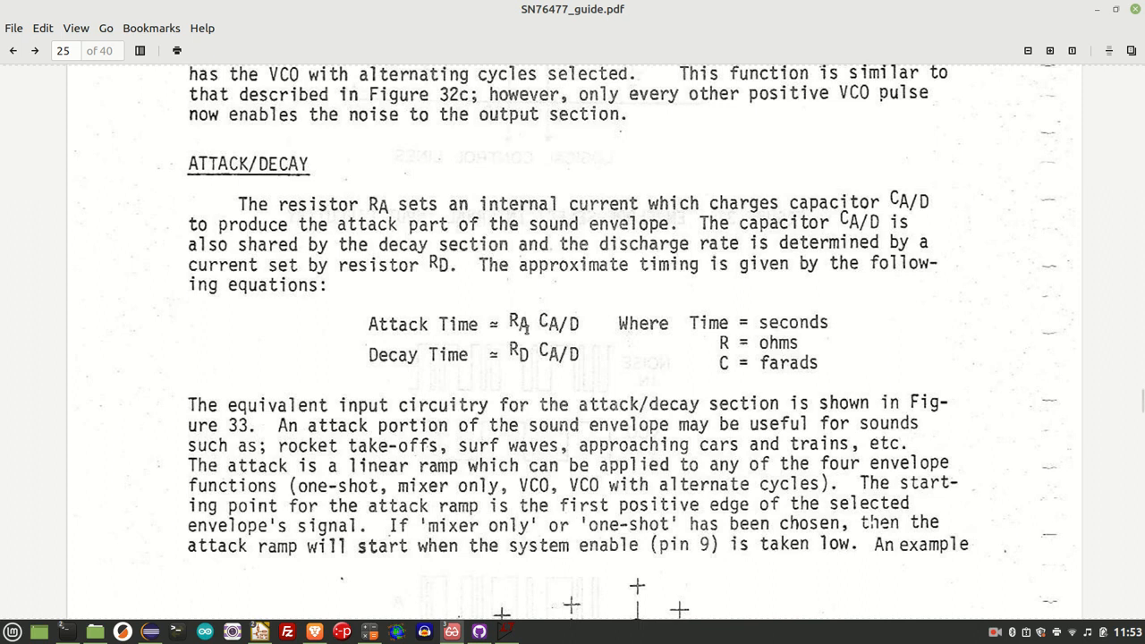
pyautogui.moveTo(521, 371)
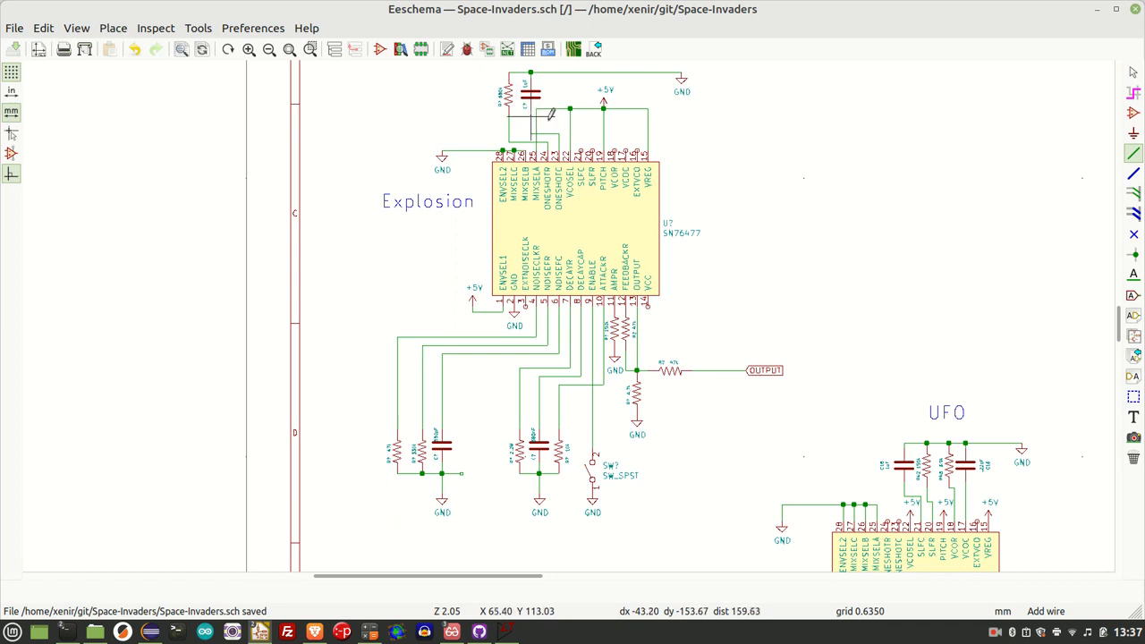
pyautogui.moveTo(613, 191)
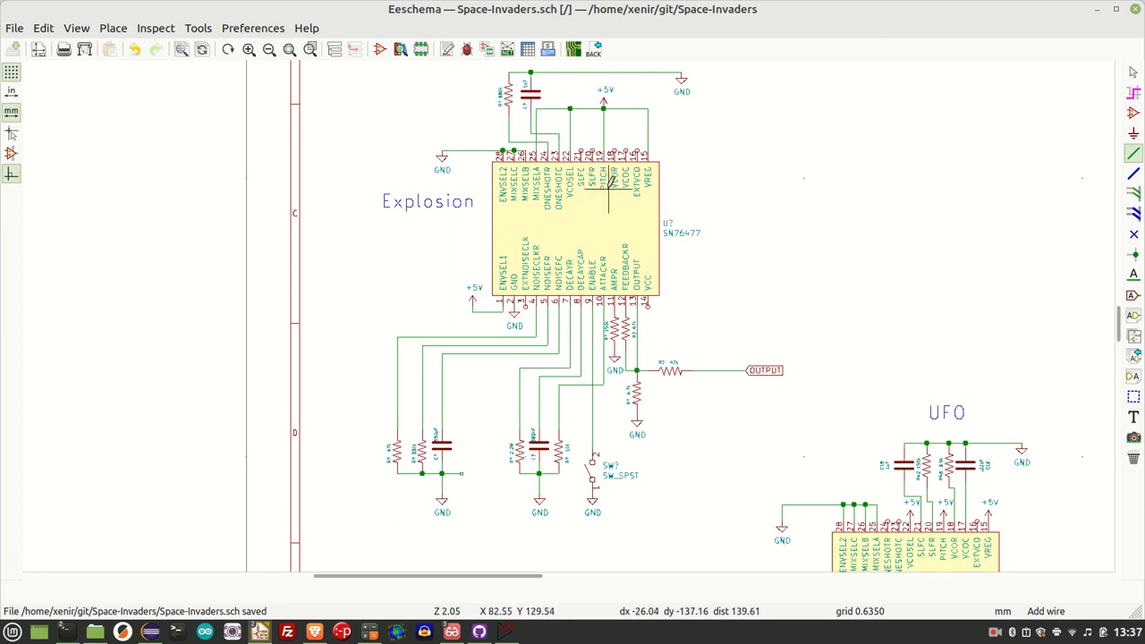
pyautogui.moveTo(608, 188)
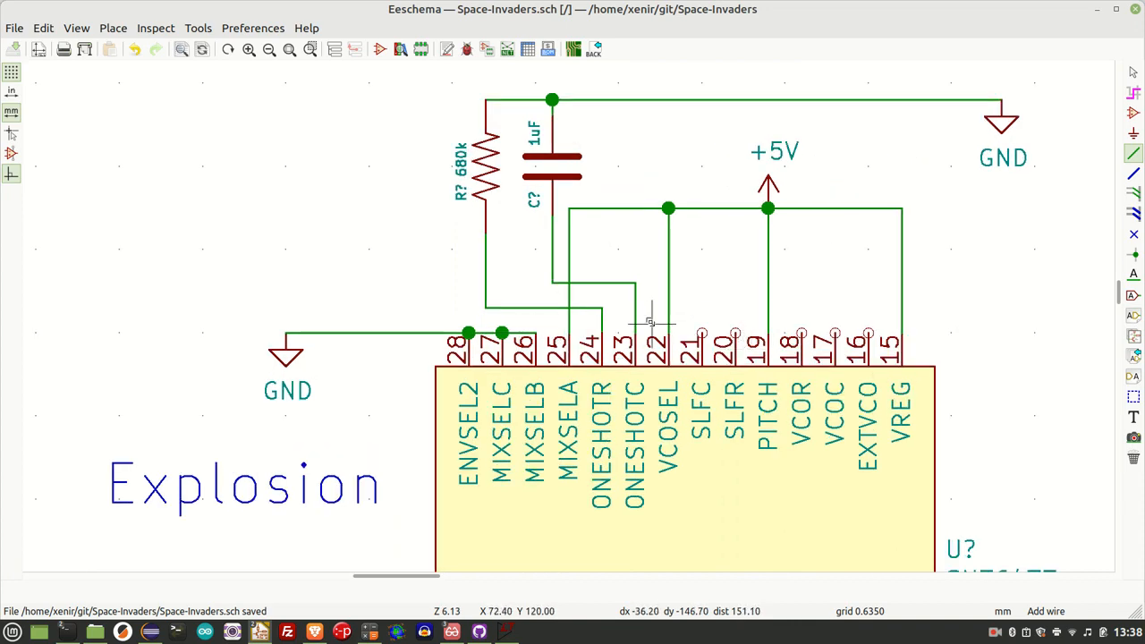
# Step: Zoom in on the Explosion SN76477's pins with their 680k, 47k, 330k resistors and capacitors
pyautogui.scroll(-3)
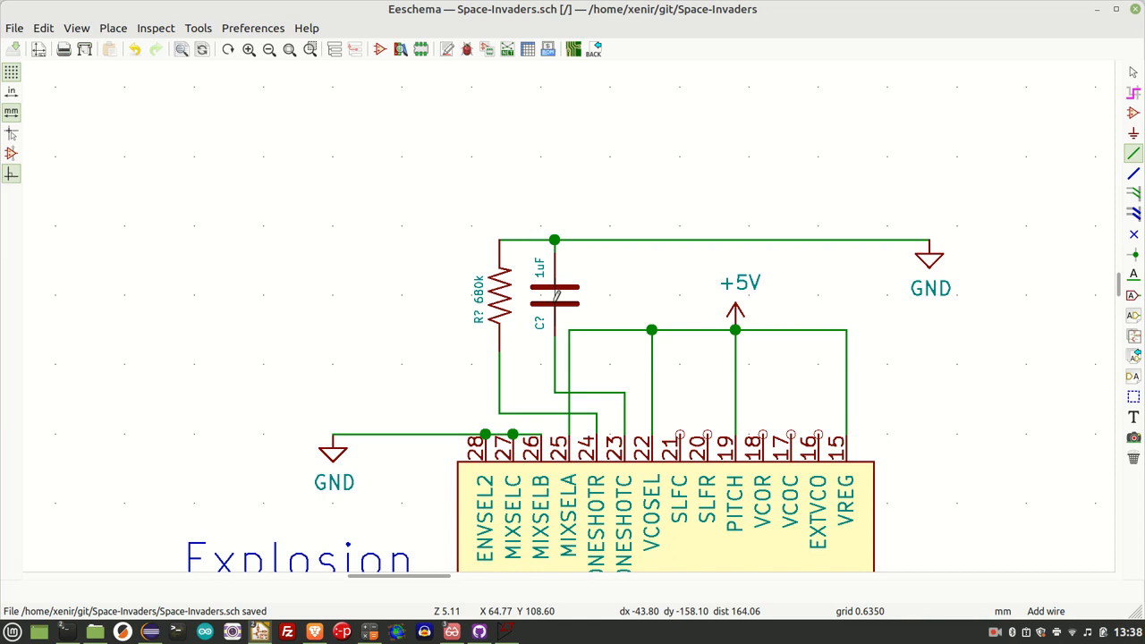
pyautogui.scroll(-3)
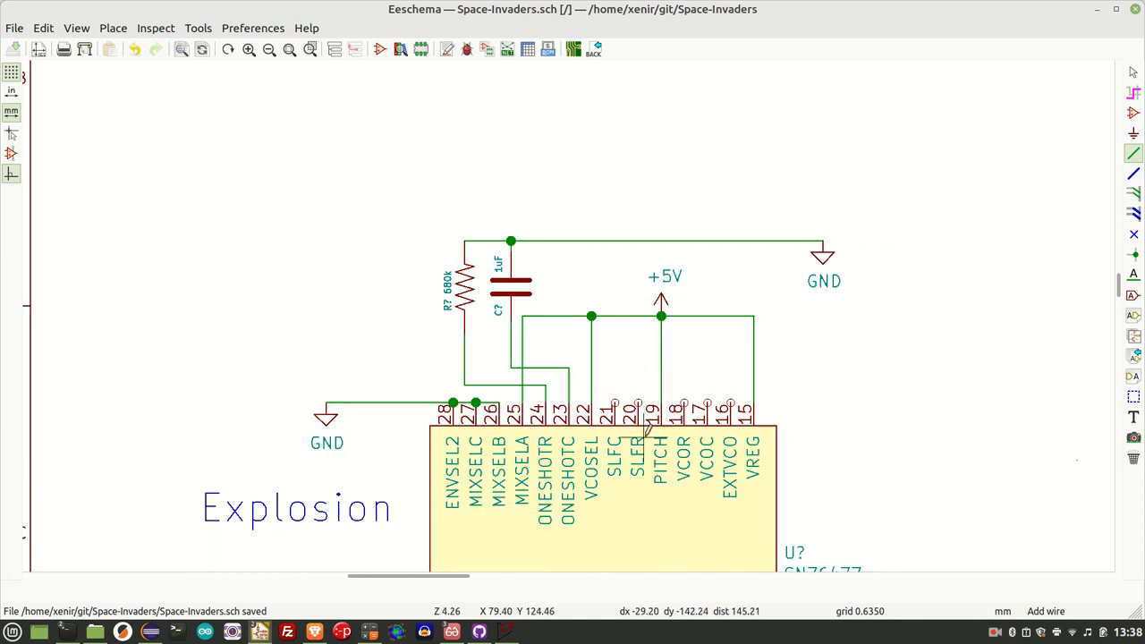
pyautogui.scroll(-3)
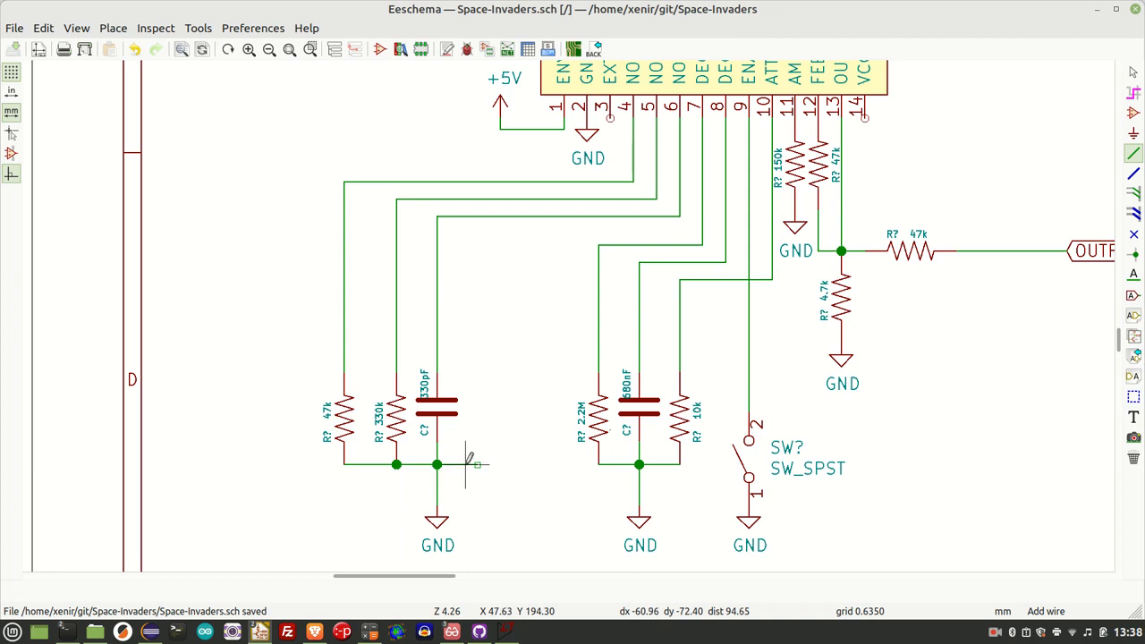
pyautogui.moveTo(487, 452)
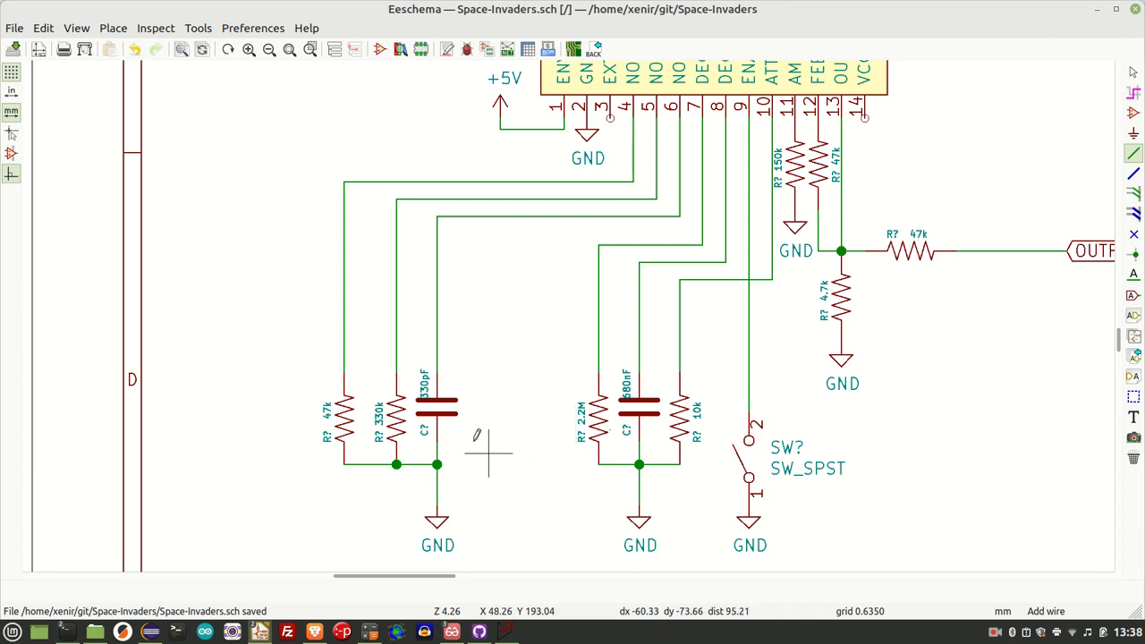
pyautogui.scroll(-3)
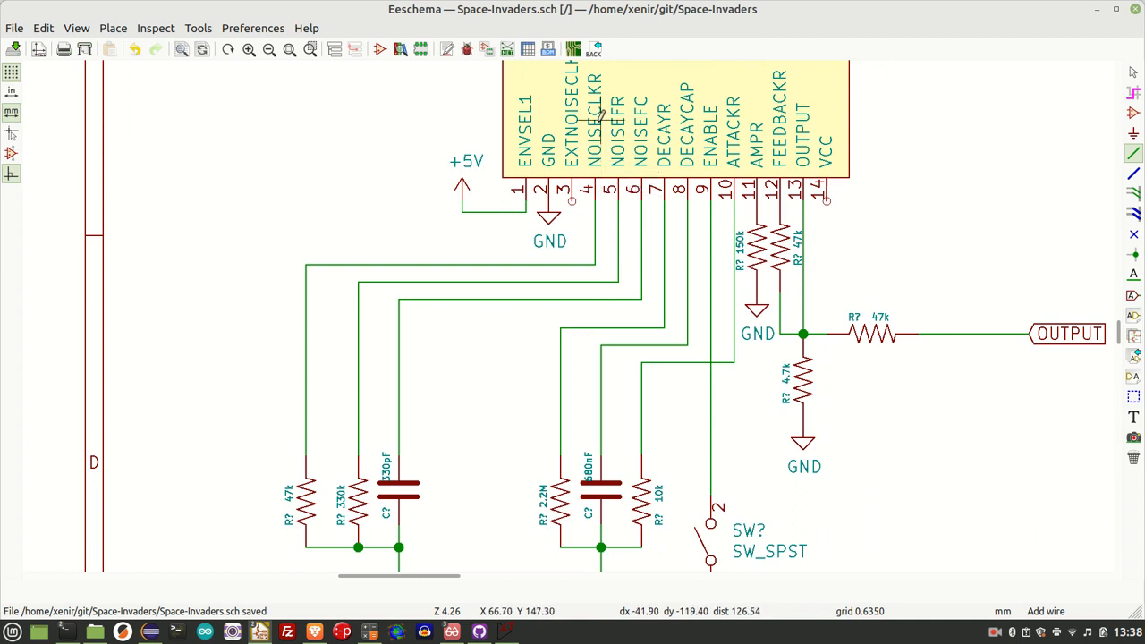
pyautogui.moveTo(351, 312)
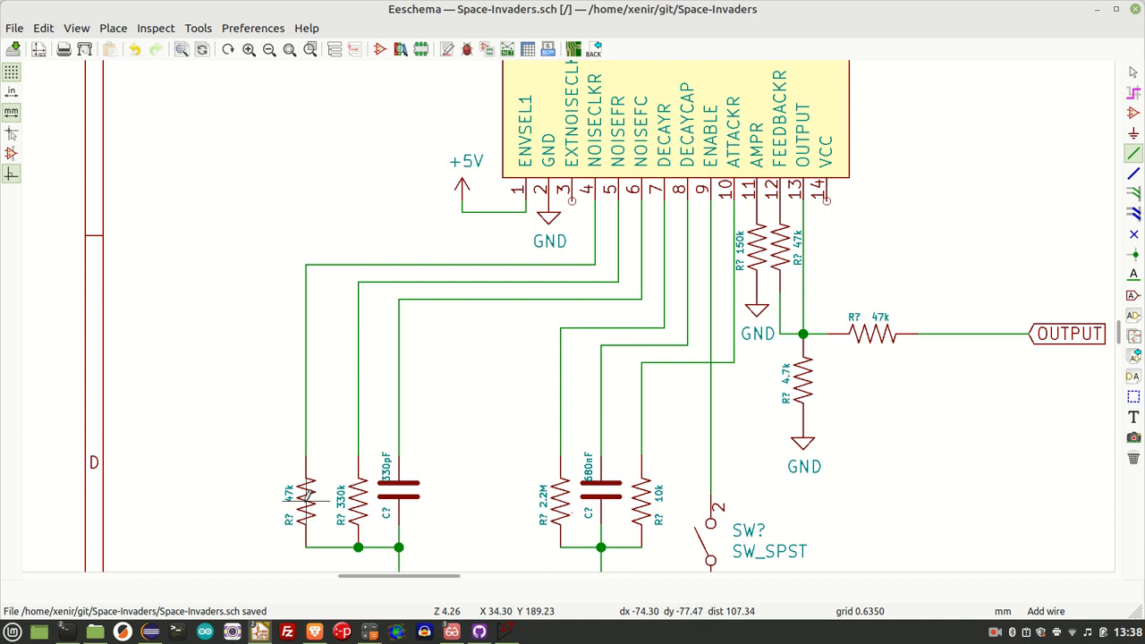
pyautogui.moveTo(309, 497)
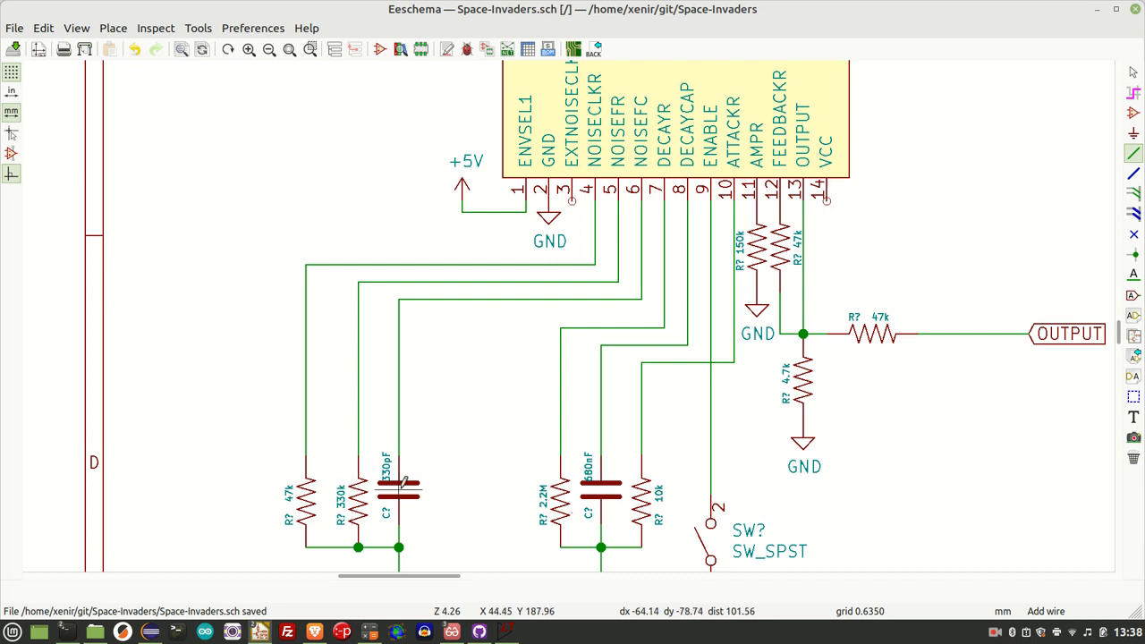
pyautogui.moveTo(628, 206)
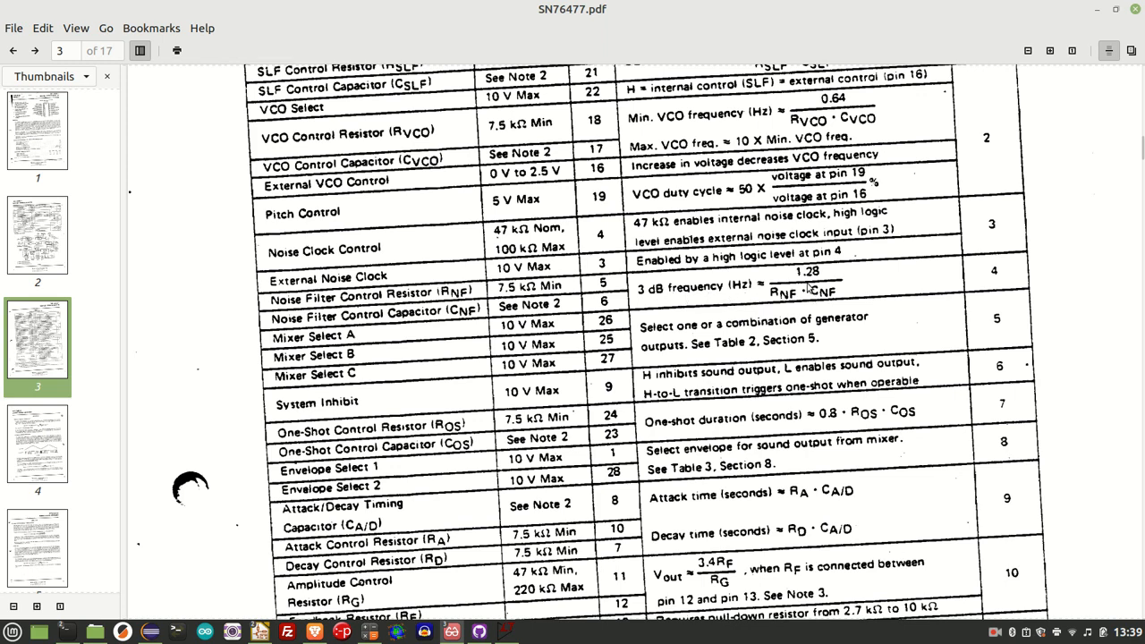
pyautogui.moveTo(814, 281)
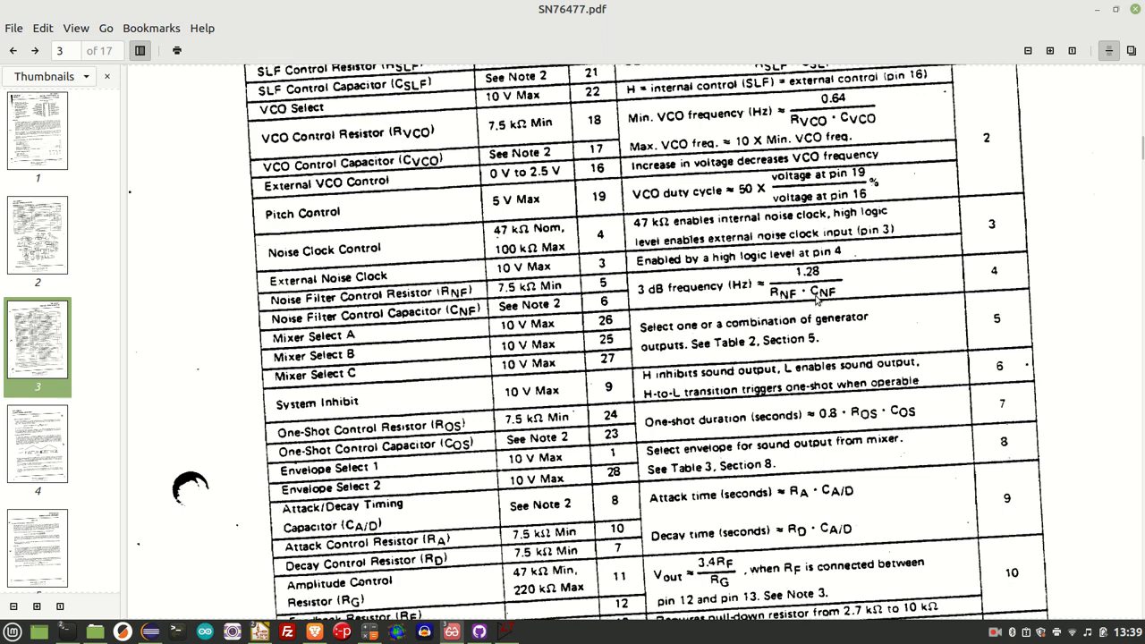
pyautogui.moveTo(757, 314)
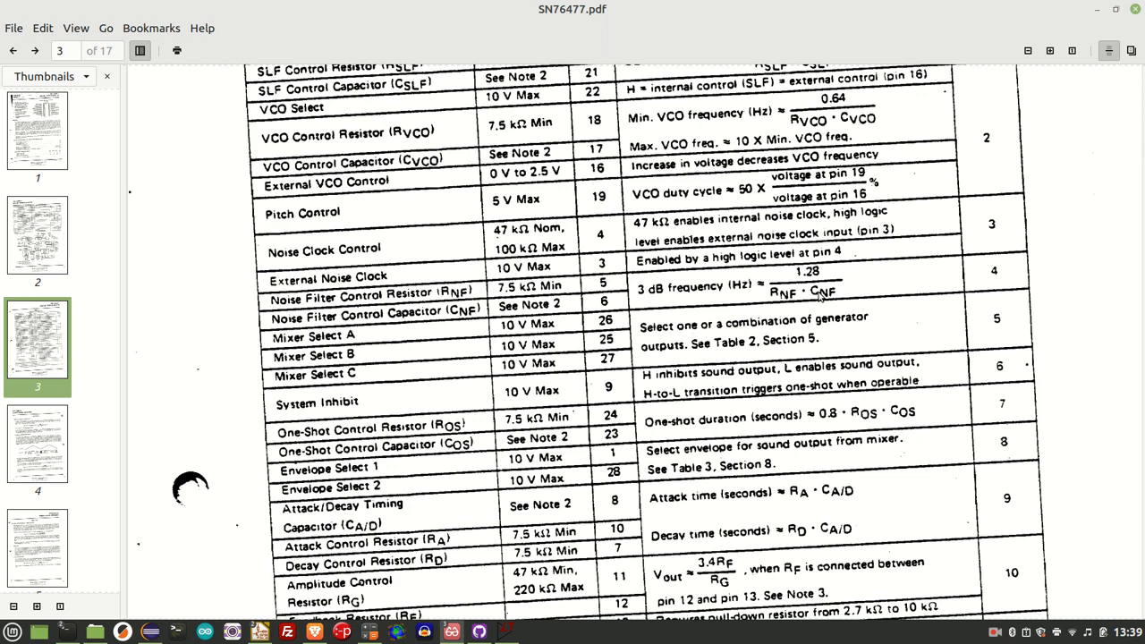
pyautogui.moveTo(695, 319)
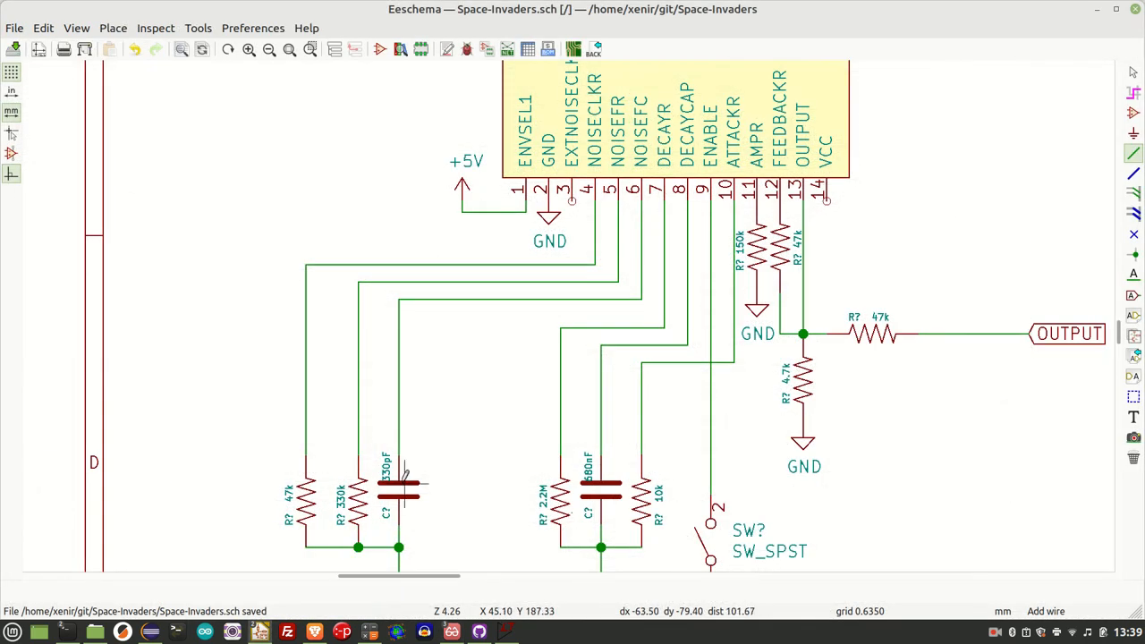
pyautogui.moveTo(318, 474)
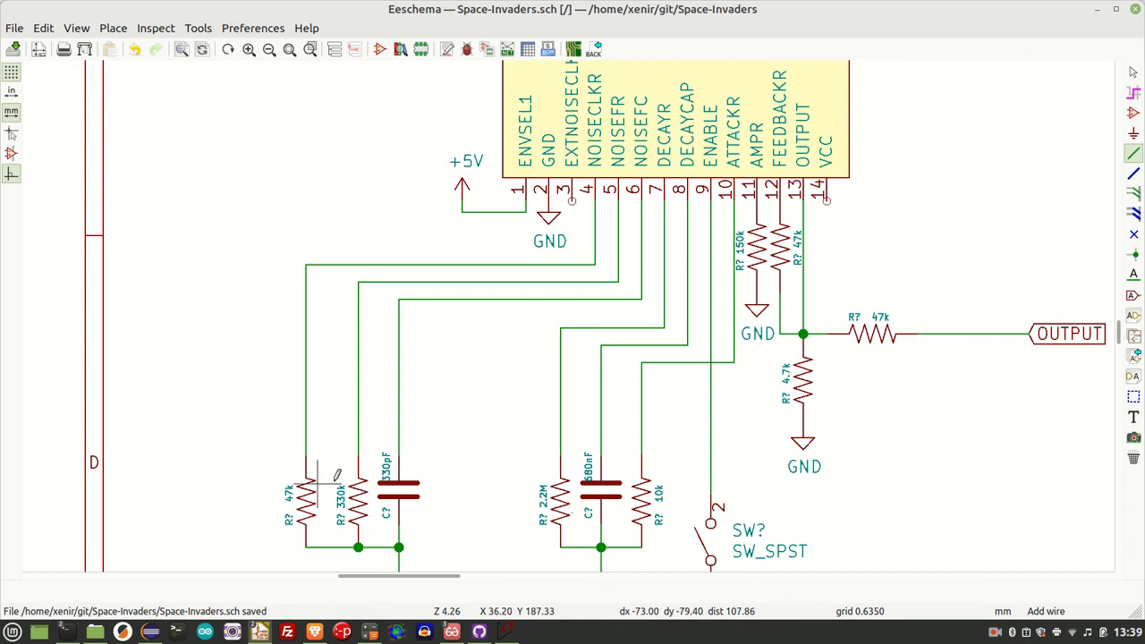
pyautogui.moveTo(446, 396)
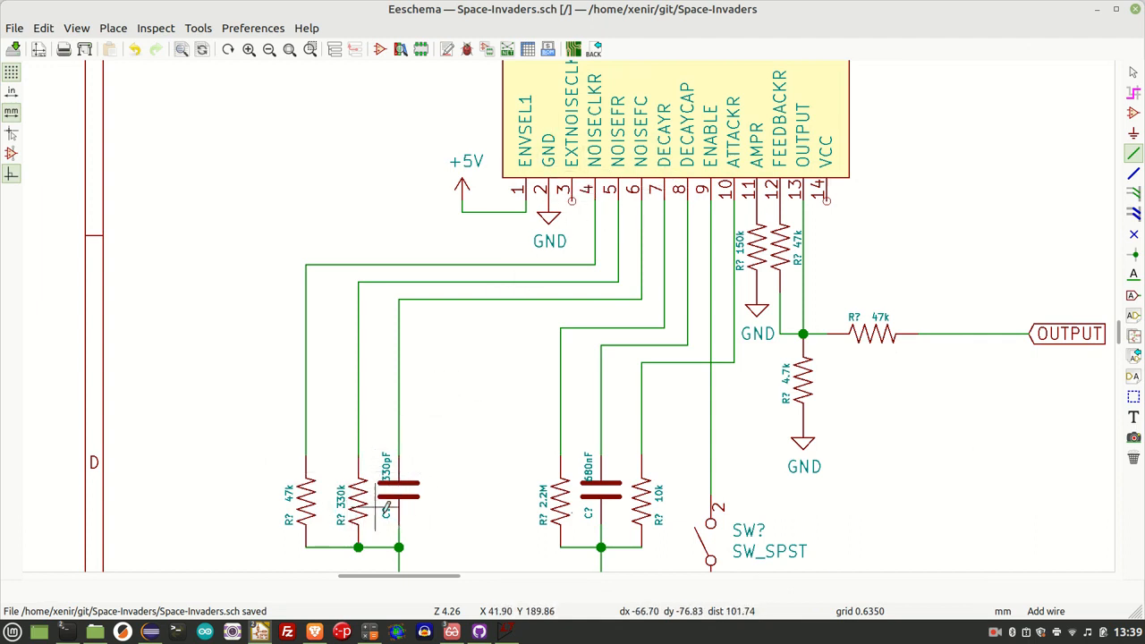
pyautogui.moveTo(416, 474)
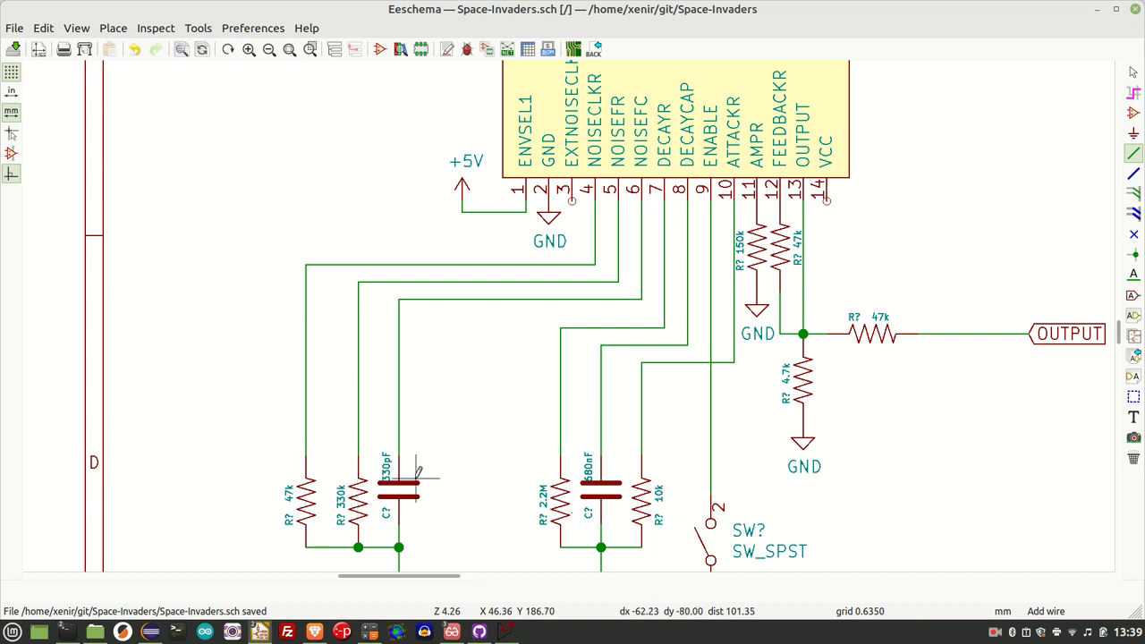
pyautogui.moveTo(358, 501)
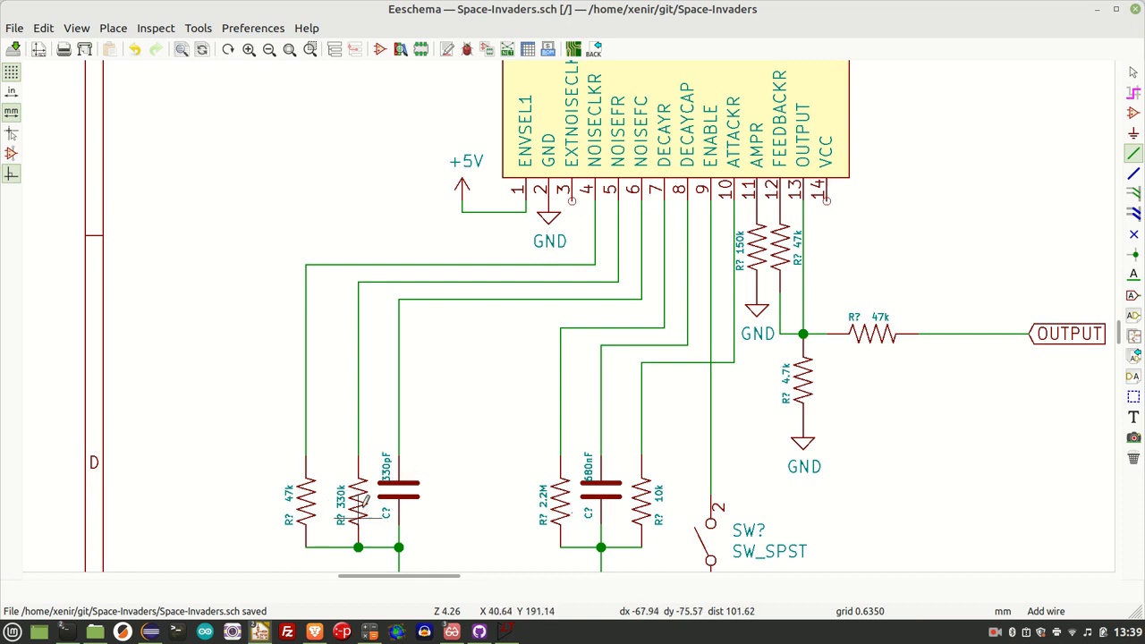
pyautogui.moveTo(483, 470)
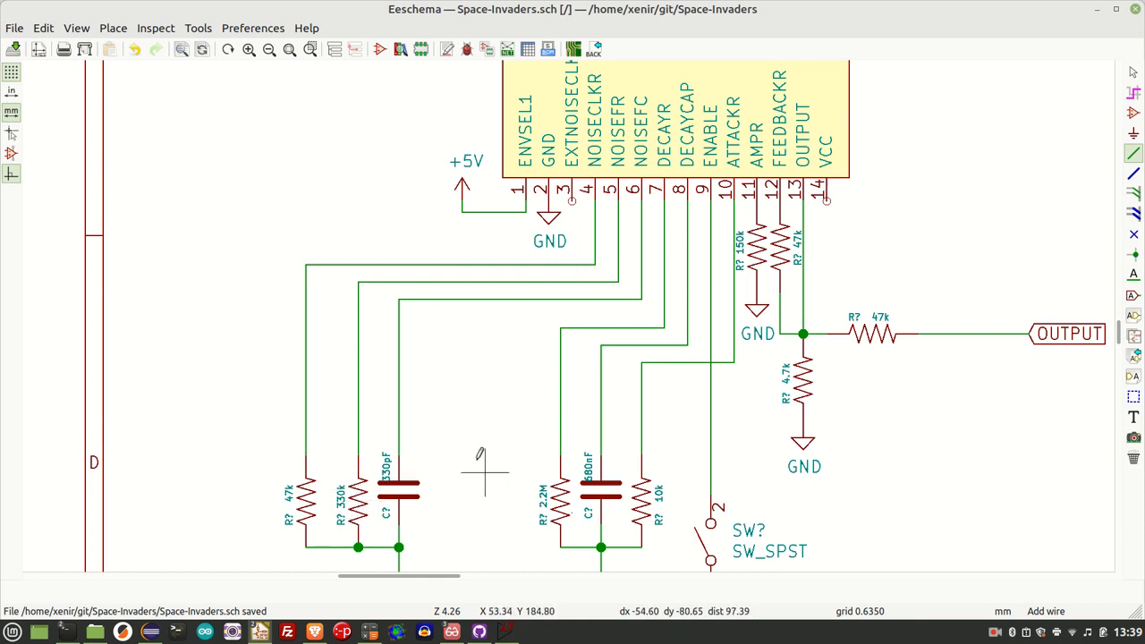
pyautogui.moveTo(555, 432)
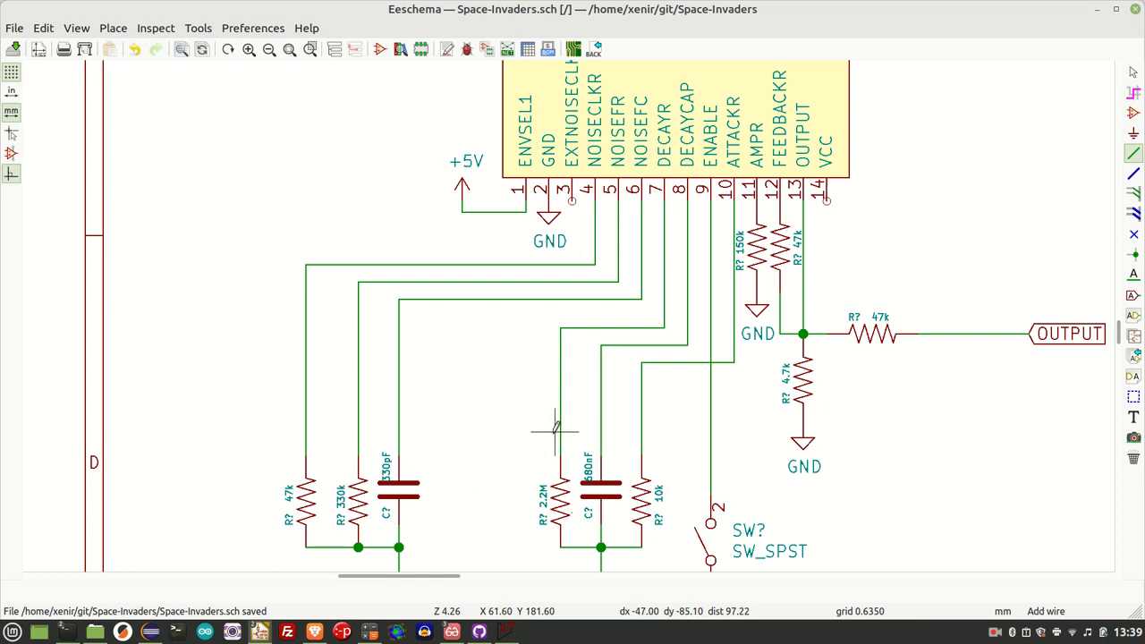